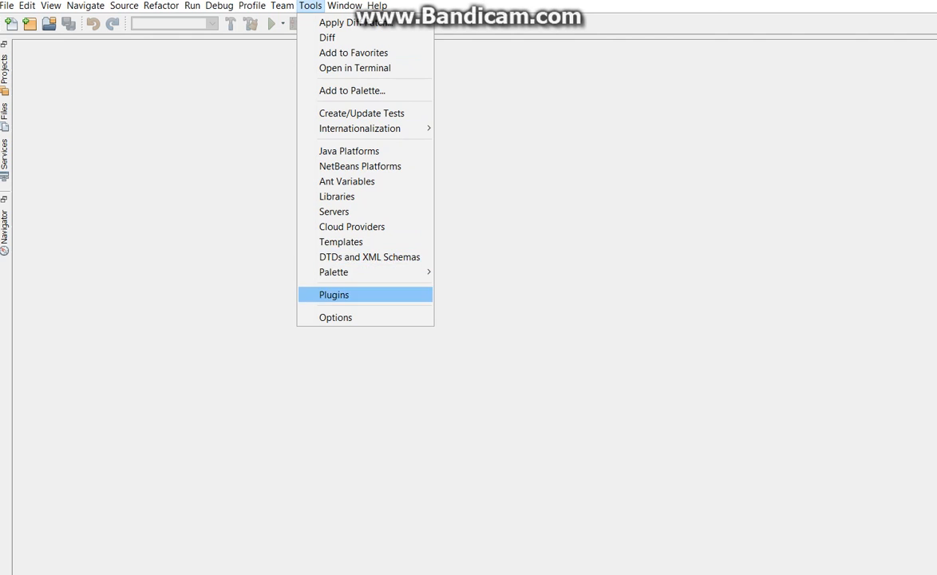
mouse_move(352, 226)
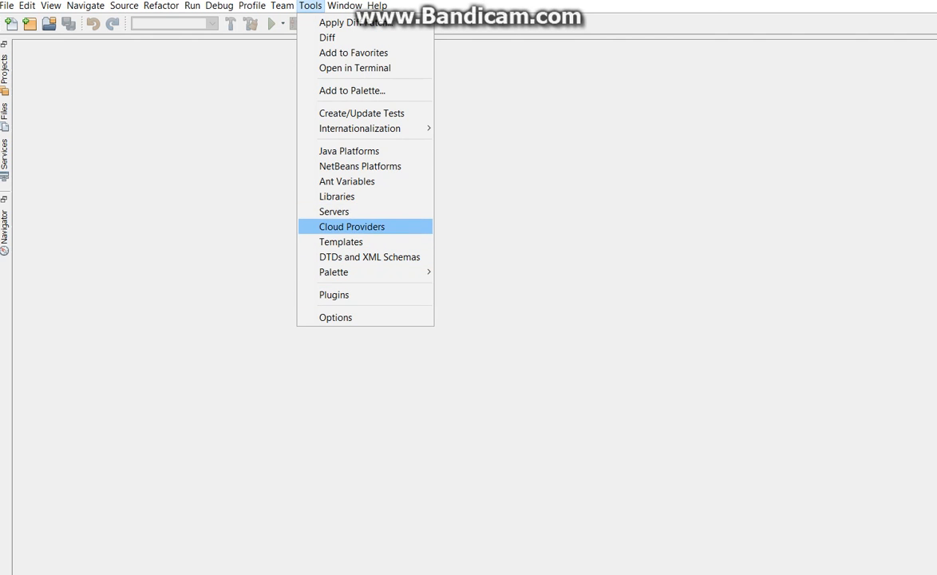
Open the Java Class template for editing from the Templates manager
click(341, 241)
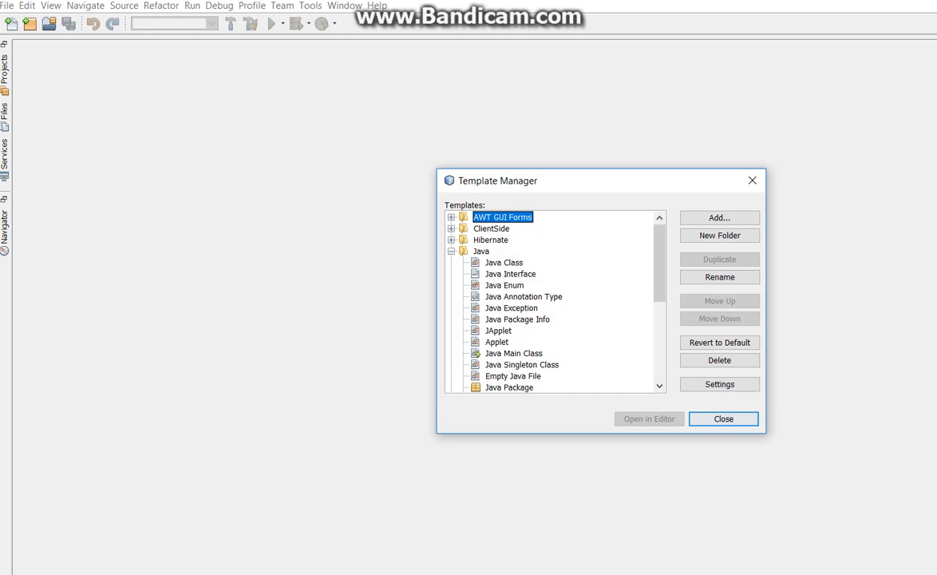
click(722, 418)
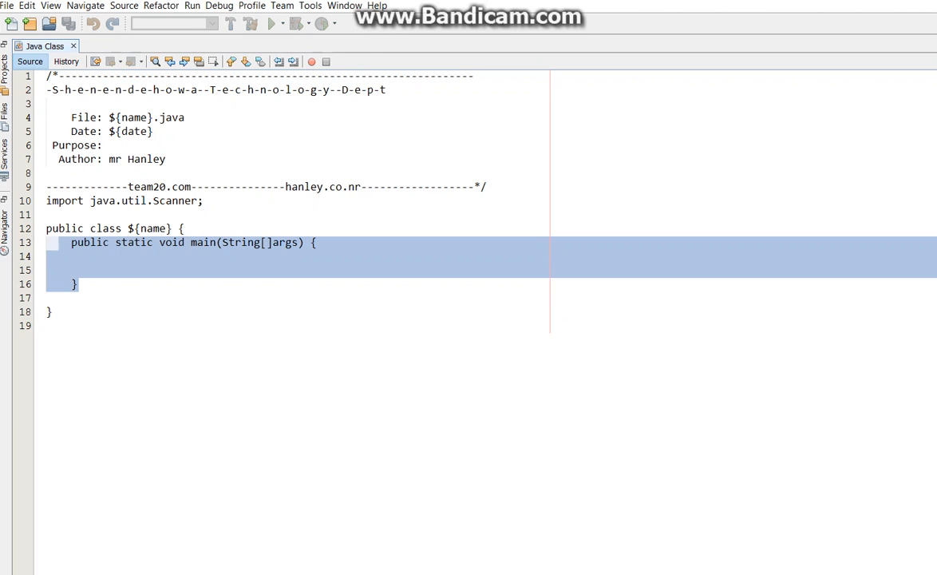
Delete the template's main method, header comment and Scanner import
key(Delete)
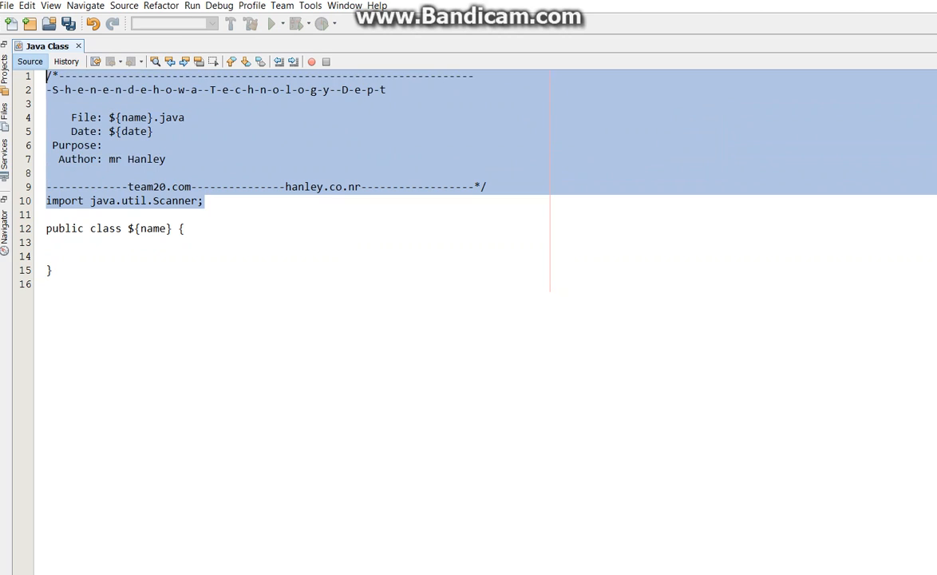
key(Delete)
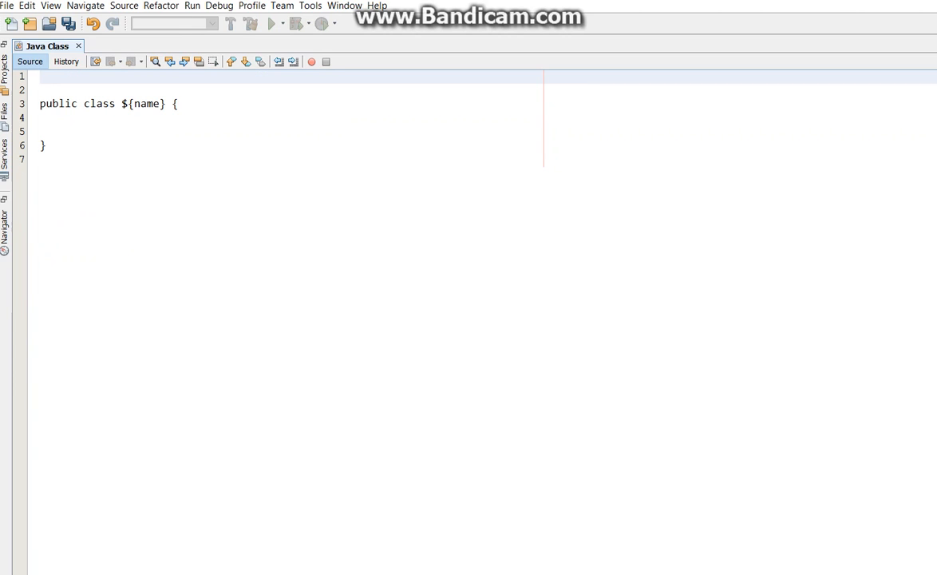
Type '/*' with dashes, then the hyphen-spaced title 'Shenendehowa High School Dept'
text(/*)
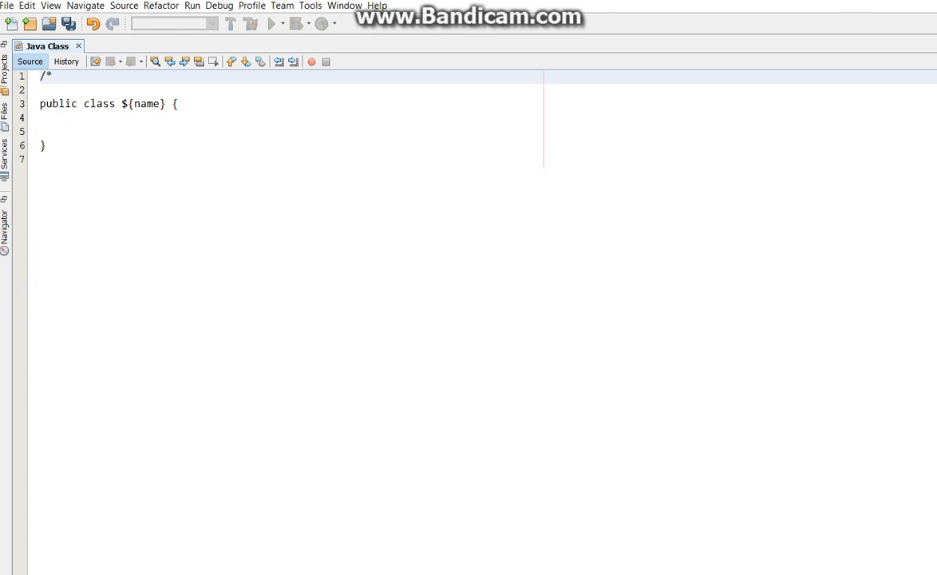
text(-)
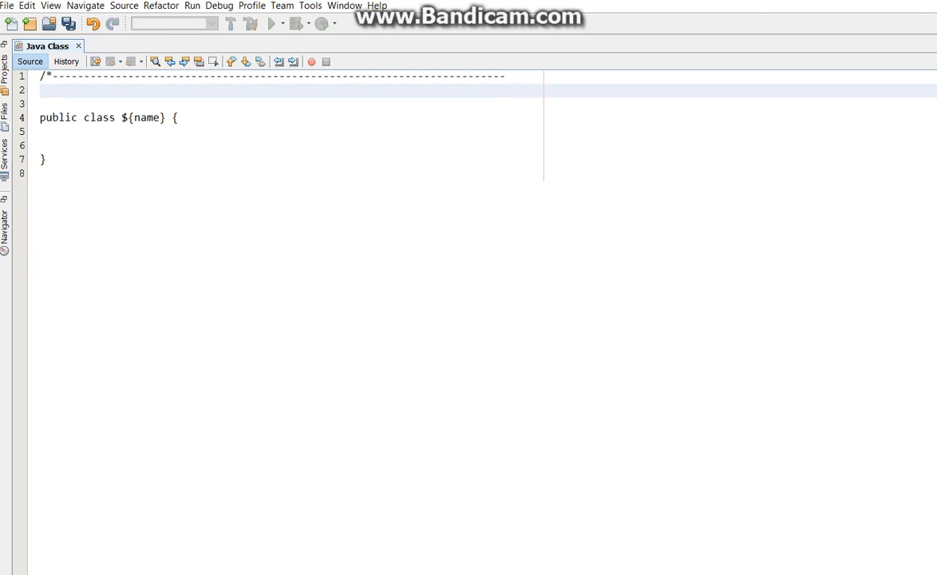
text(-S)
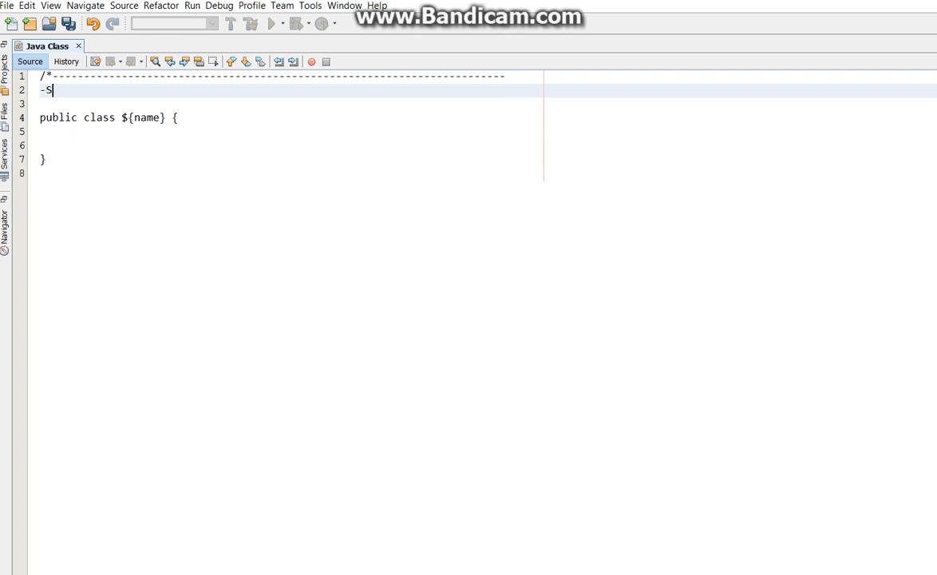
text(-h)
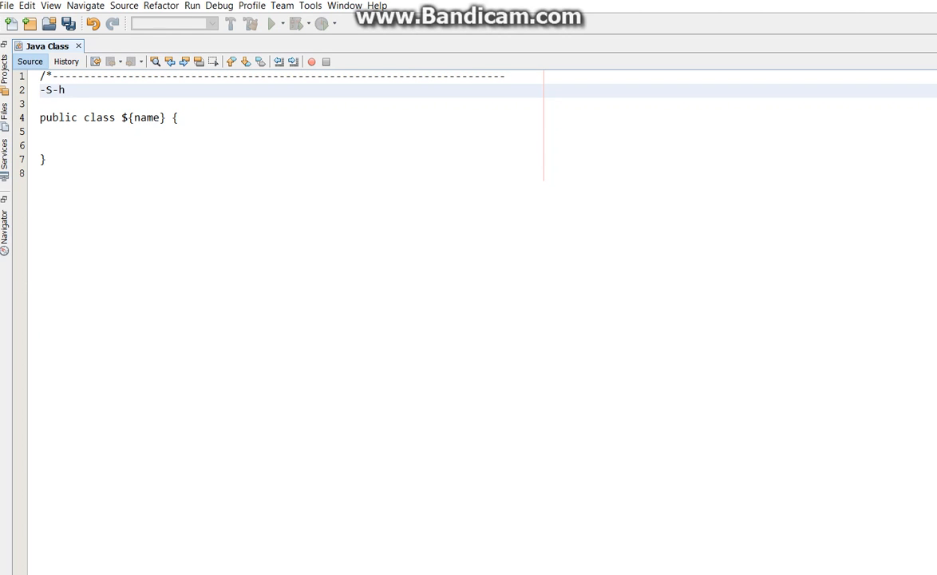
text(e-)
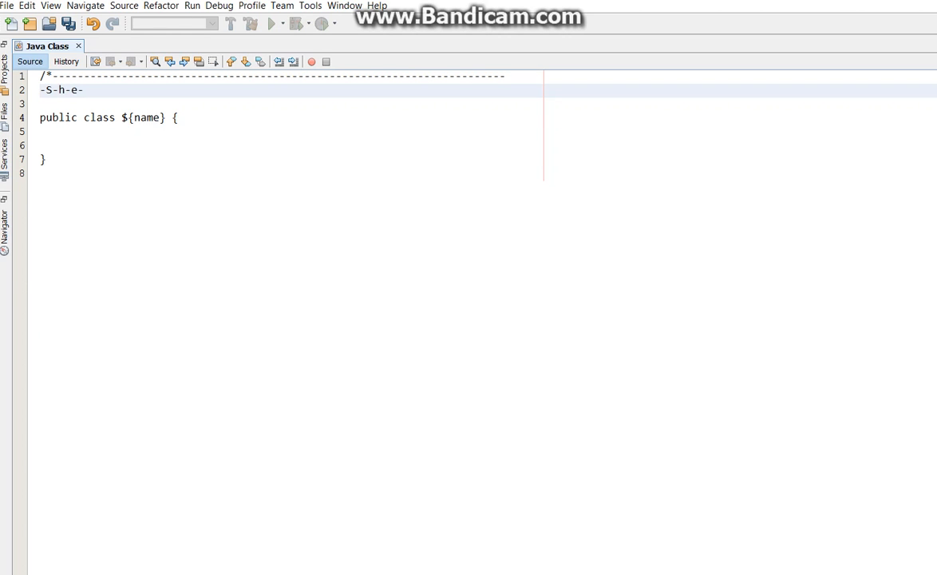
text(-n-e)
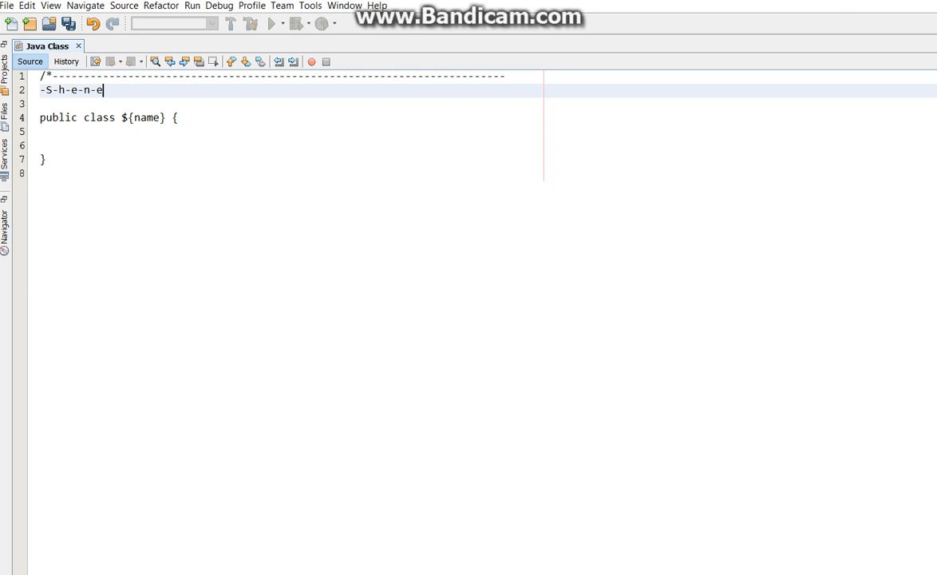
text(-n)
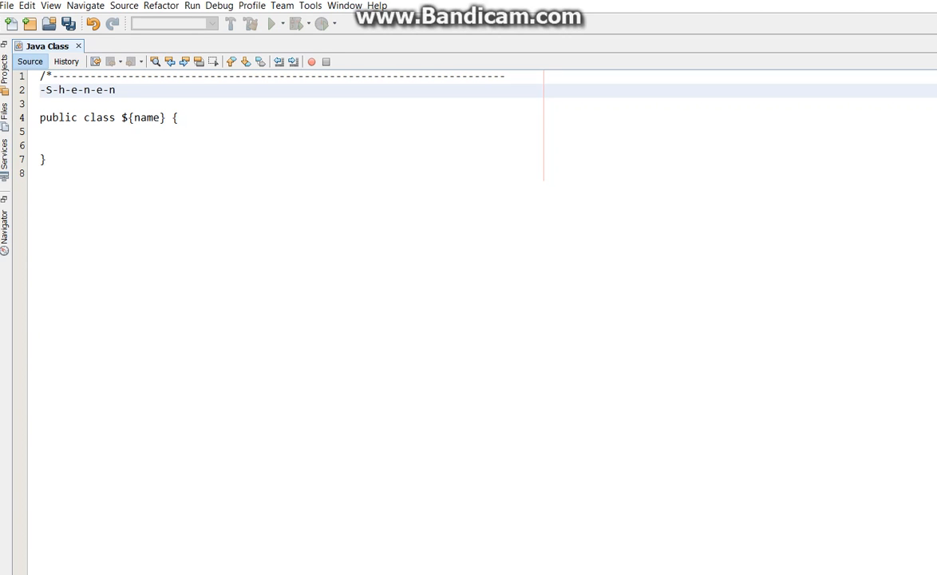
text(-)
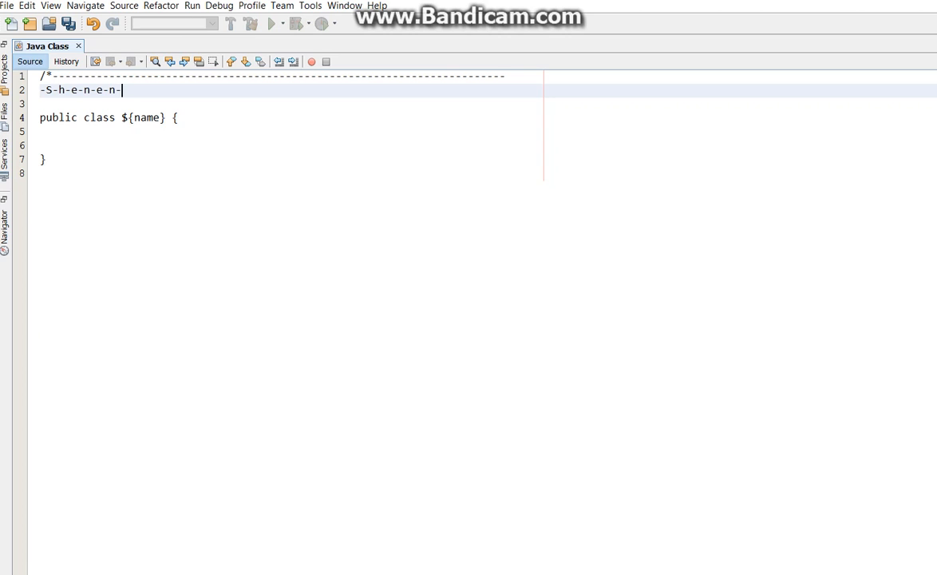
text(d-e-)
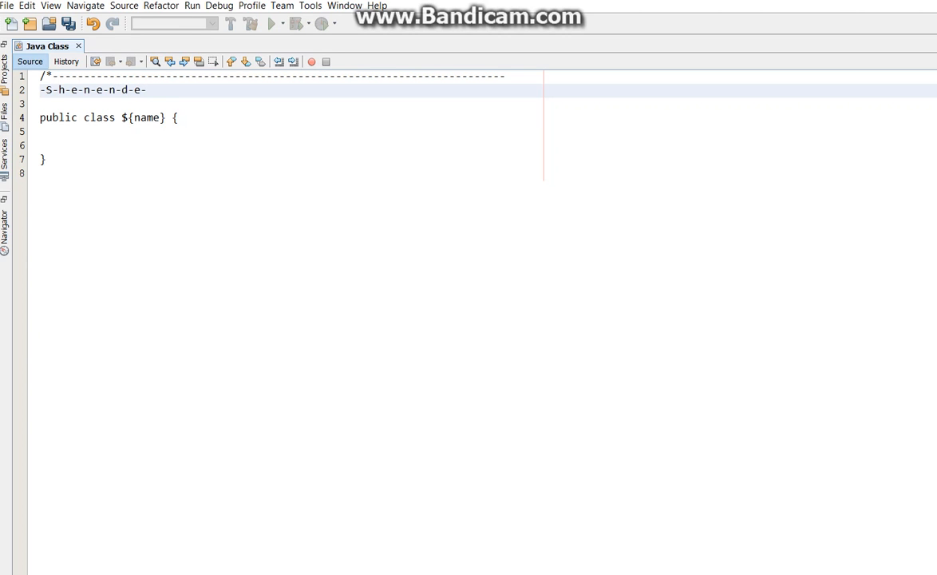
text(h-o)
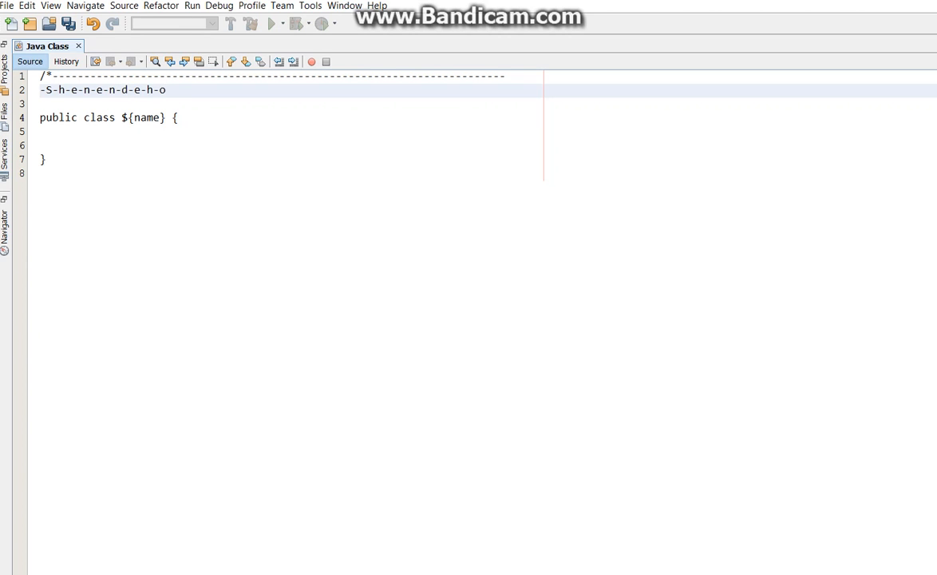
text(-w-a)
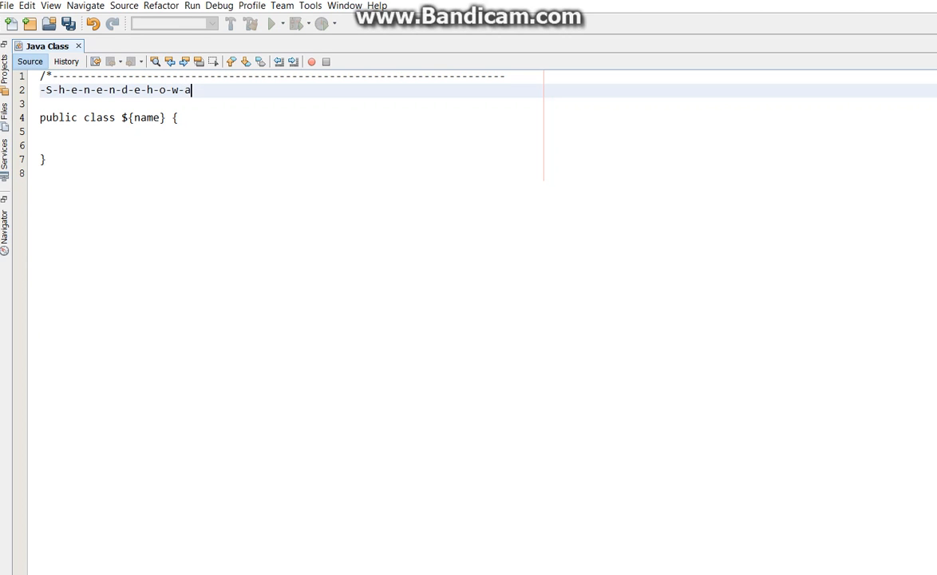
text(--)
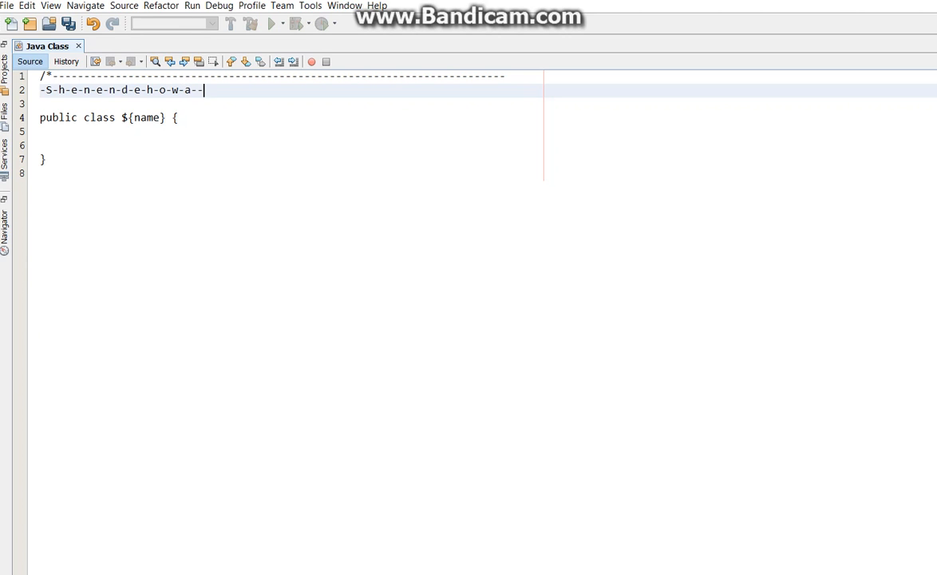
text(H)
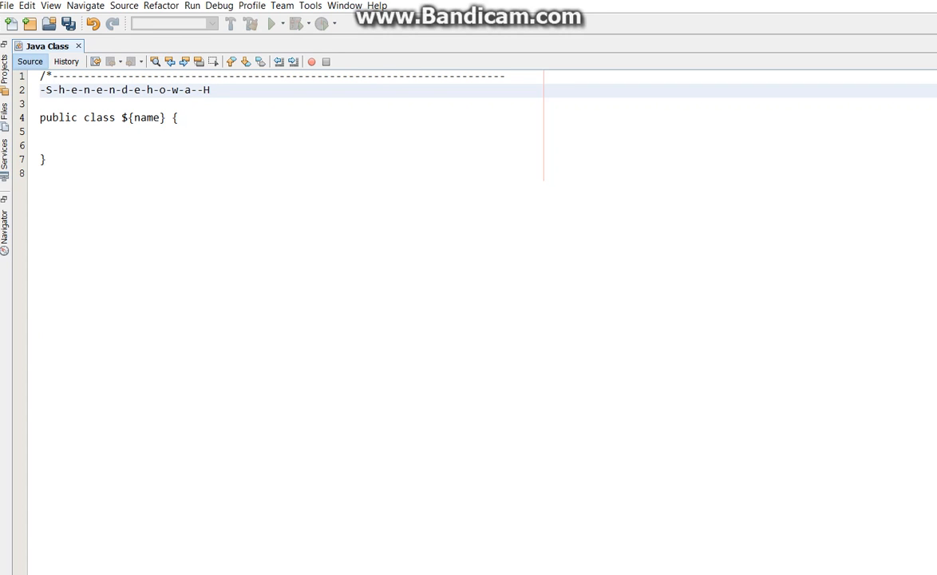
text(-g)
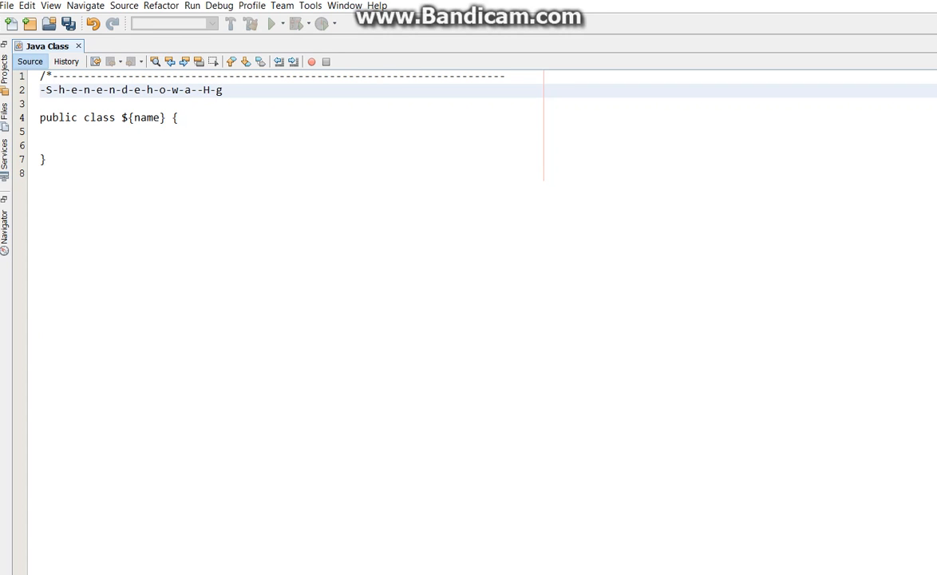
text(i-g-)
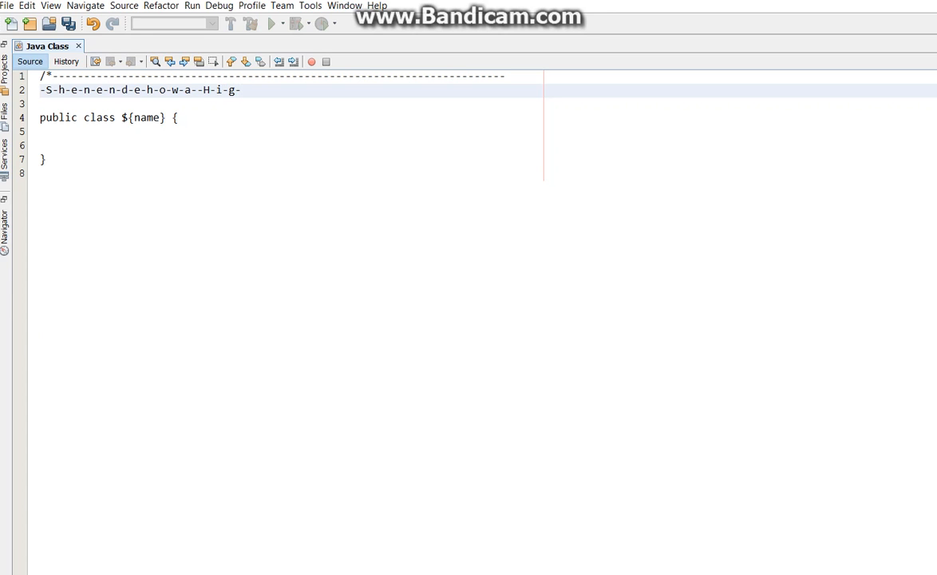
text(h--)
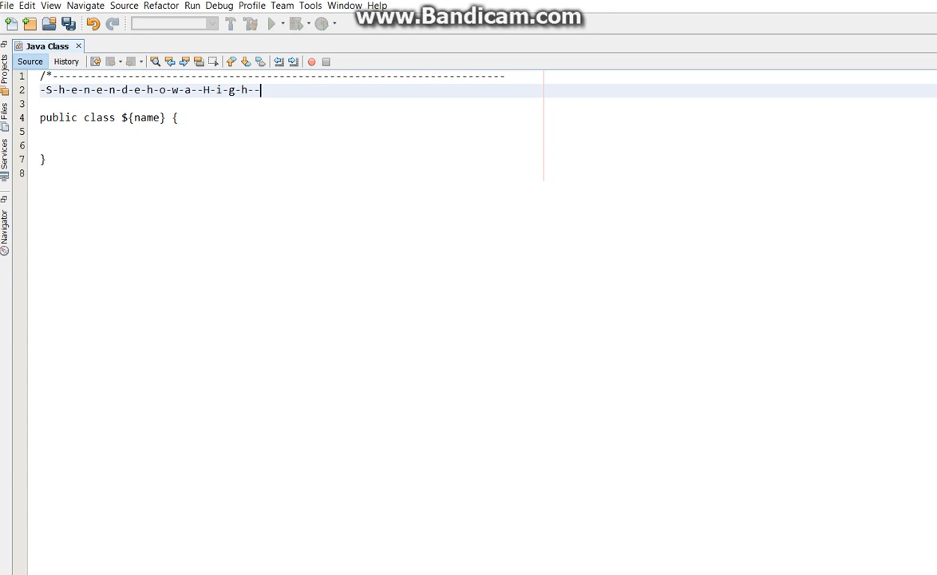
text(S)
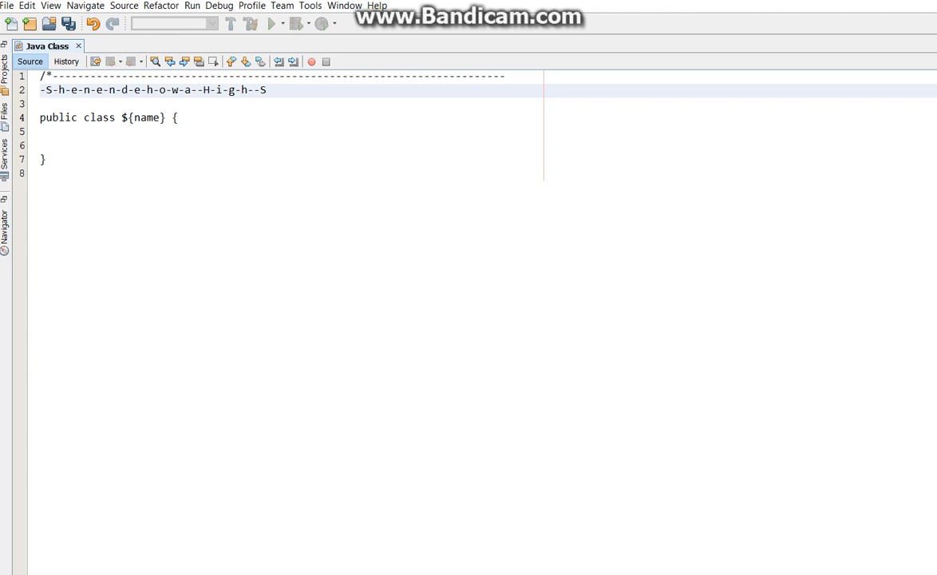
text(-c-h-o-o)
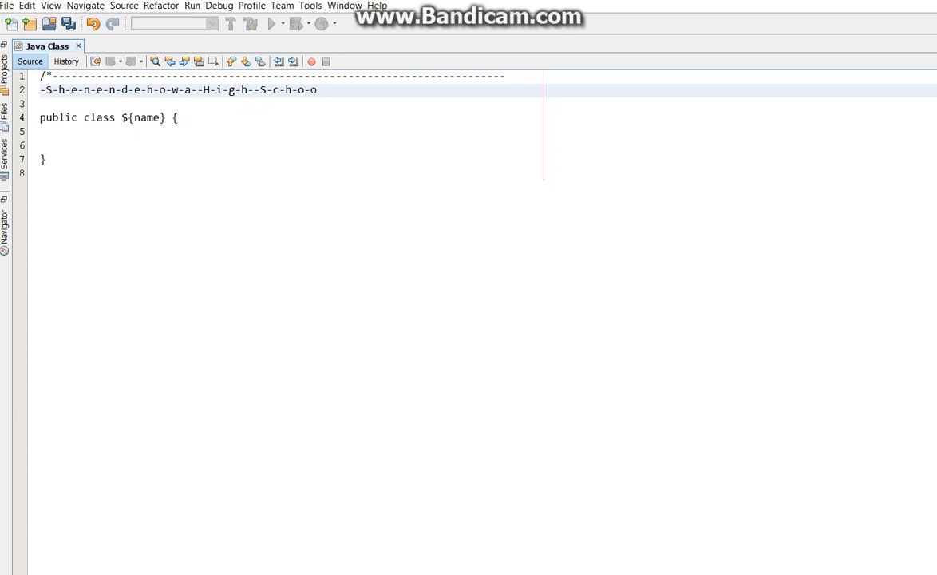
text(l--D-e-)
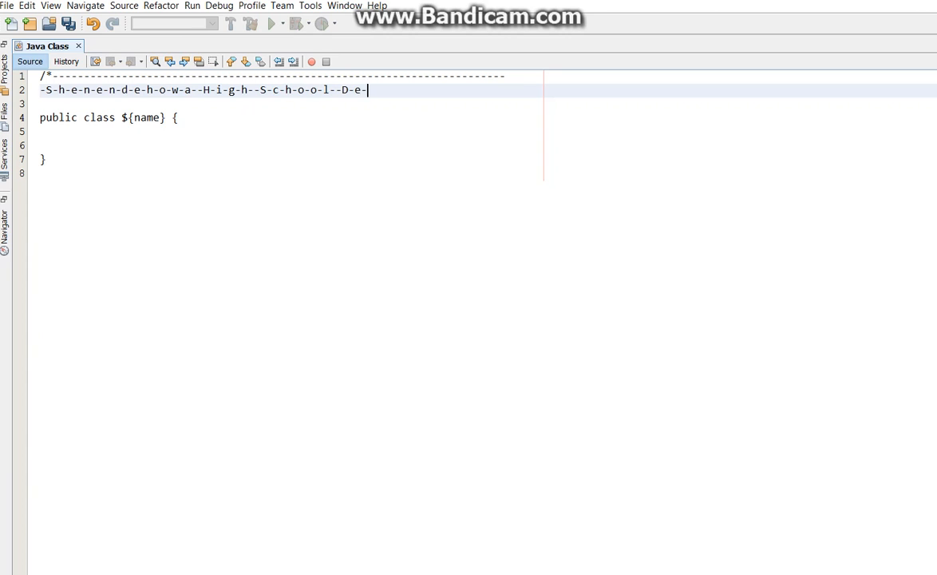
text(p)
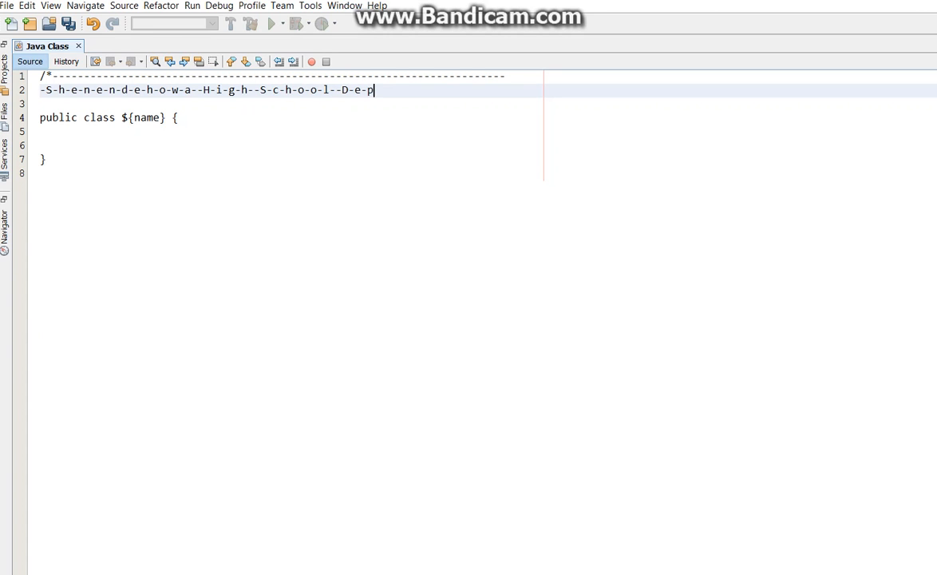
text(t)
text(File:)
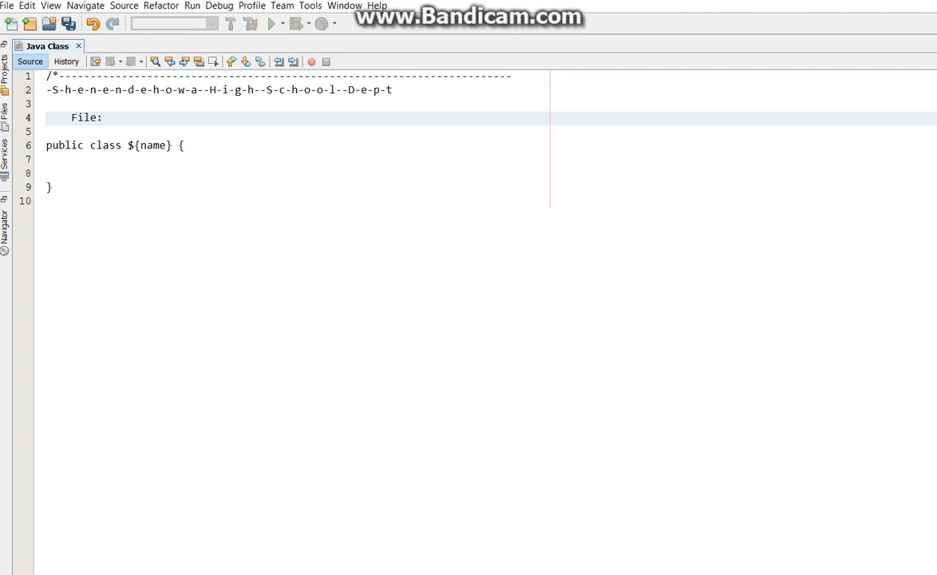
Add header lines 'File: ${name}.java' and 'Date: ${date}'
text($)
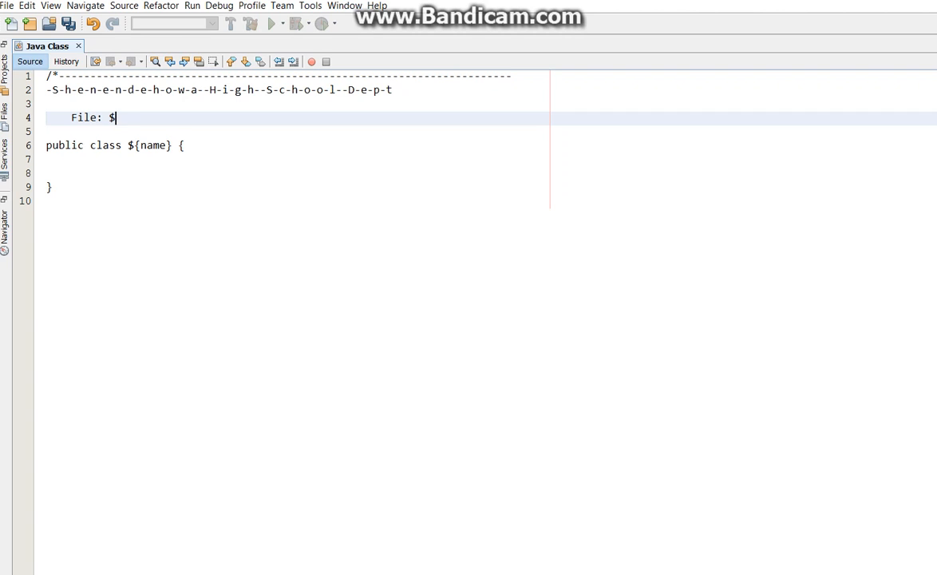
text({name)
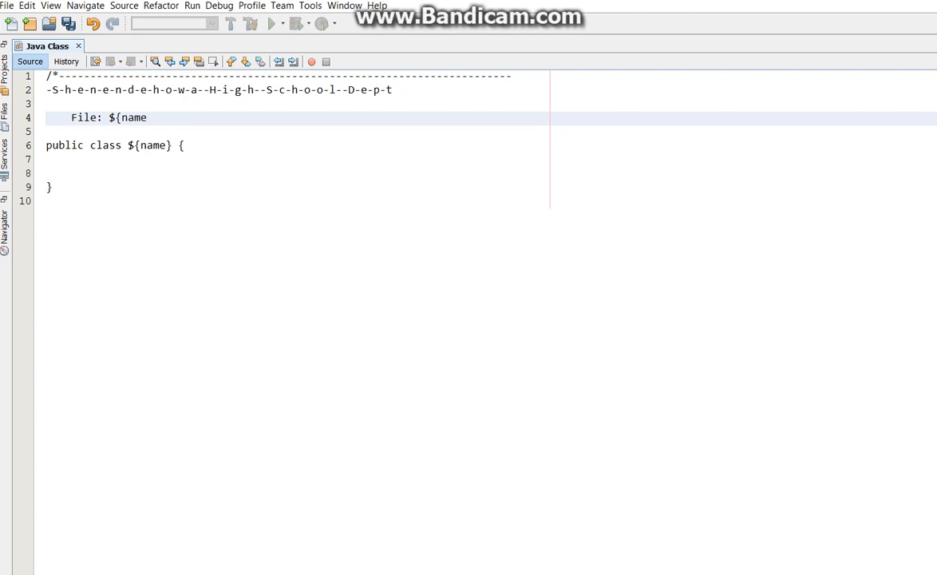
text(}.java)
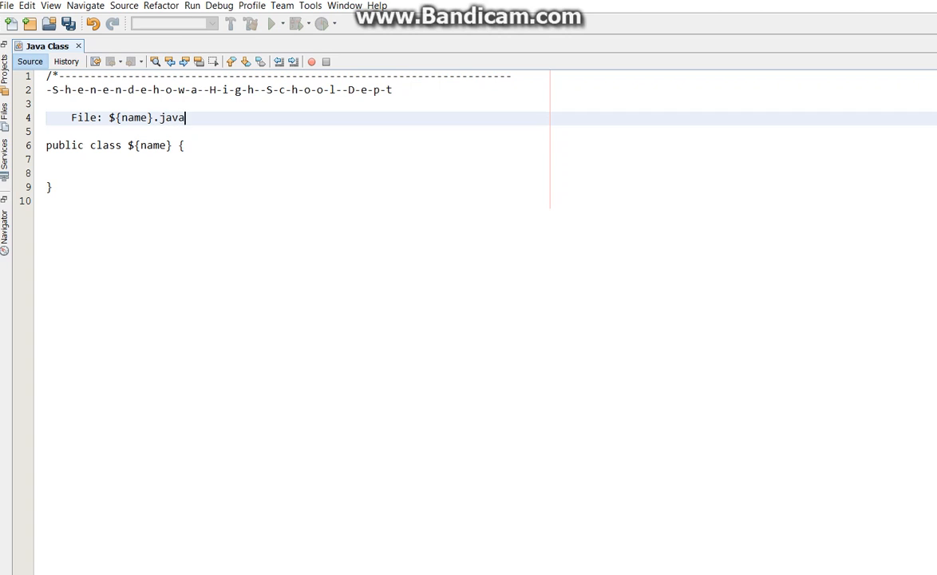
key(enter)
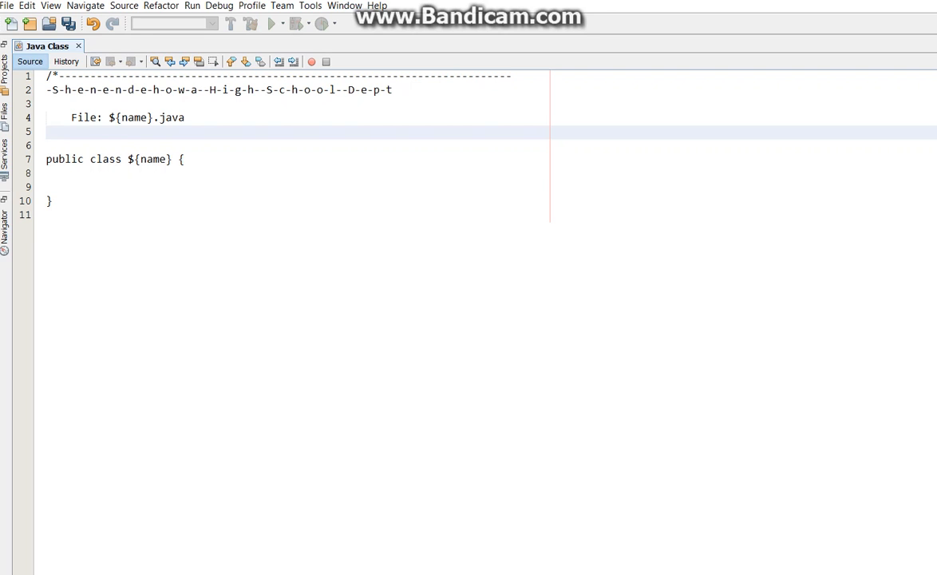
text(D)
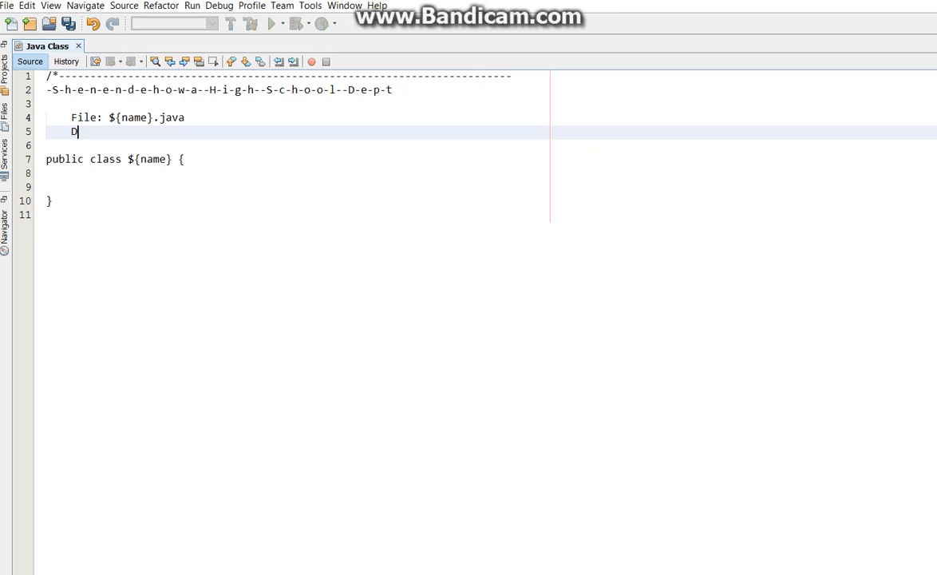
text(ate:)
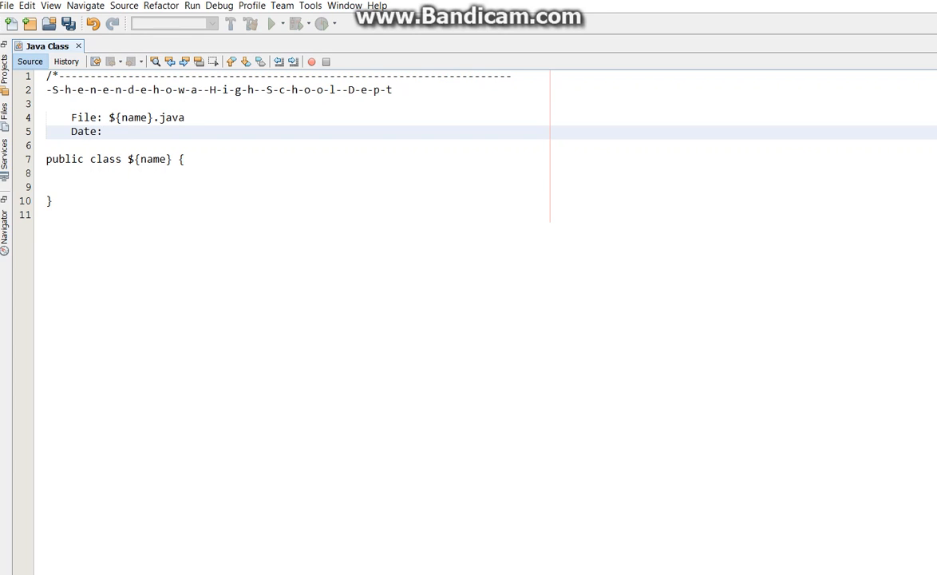
text(${)
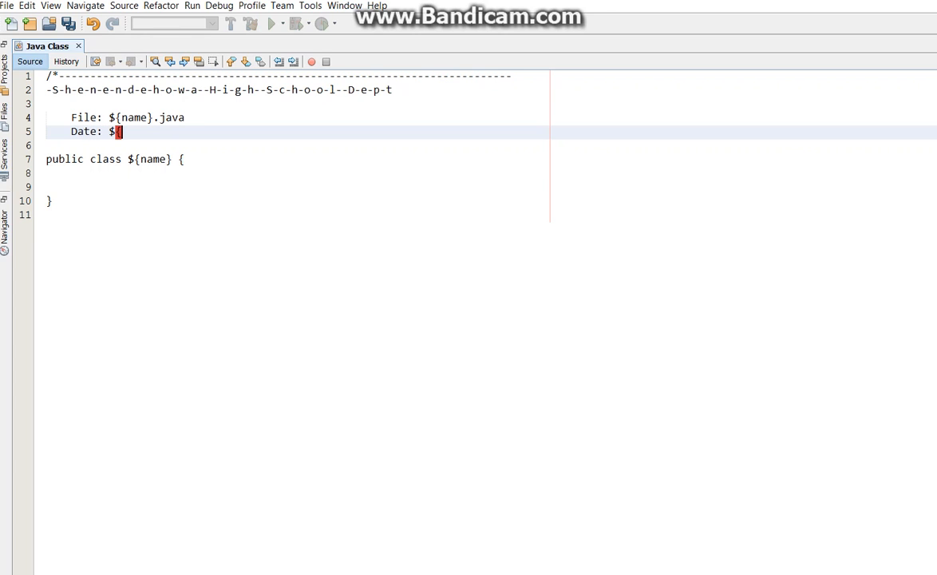
text(date})
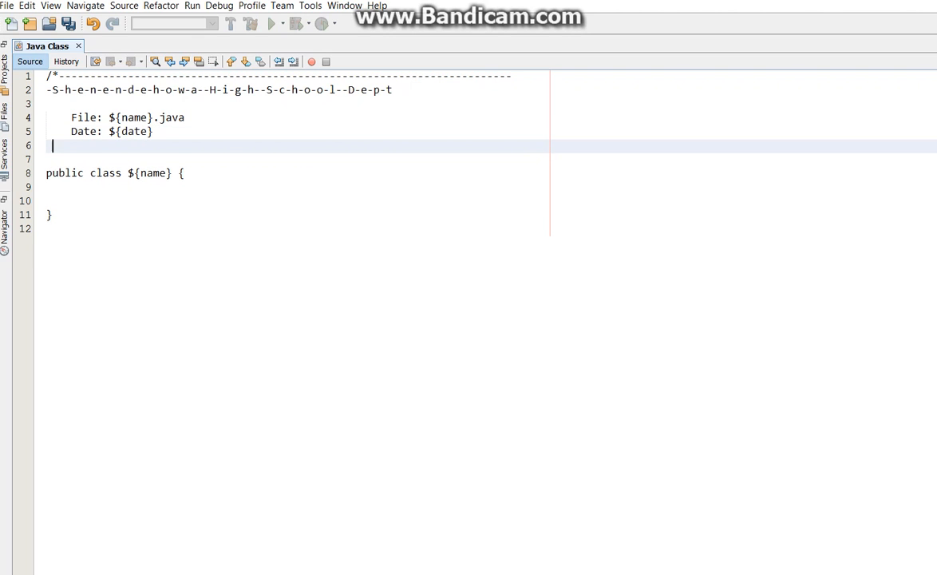
Add a 'Purpose:' line and an 'Author: mr Han' line
text(Purpo)
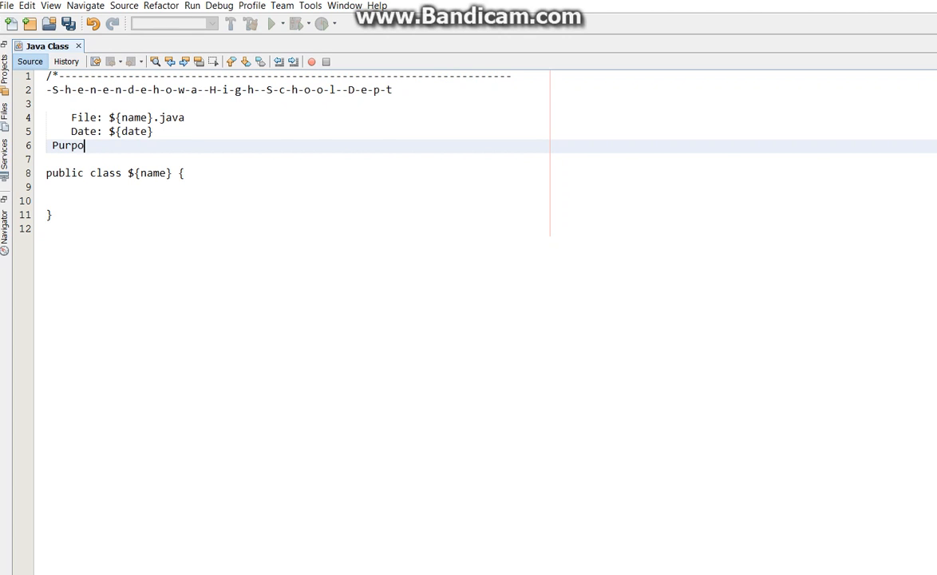
text(se:)
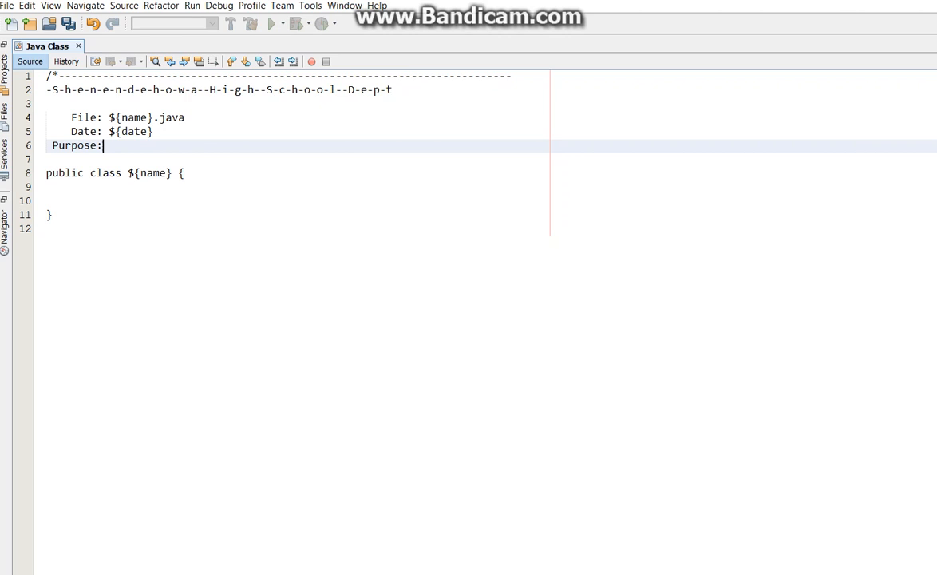
key(enter)
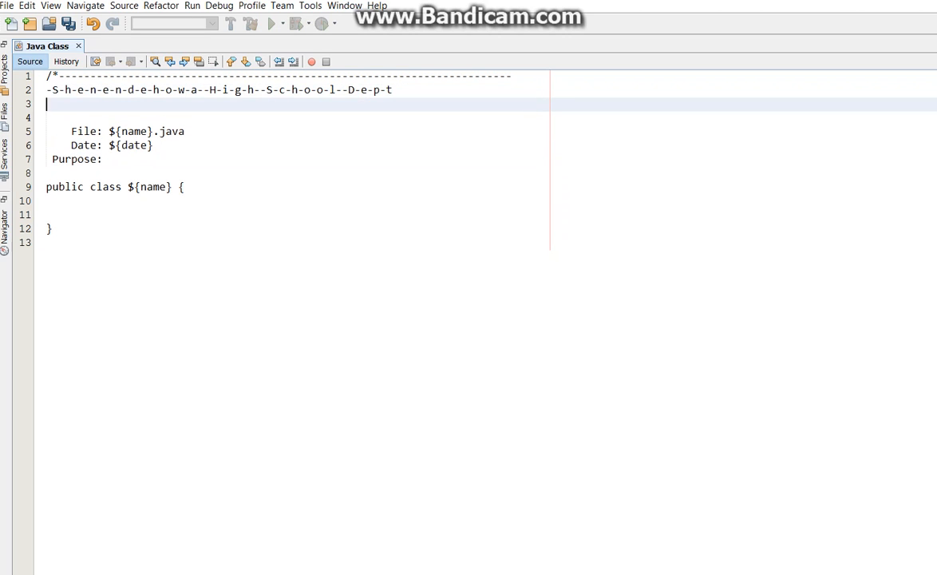
key(Backspace)
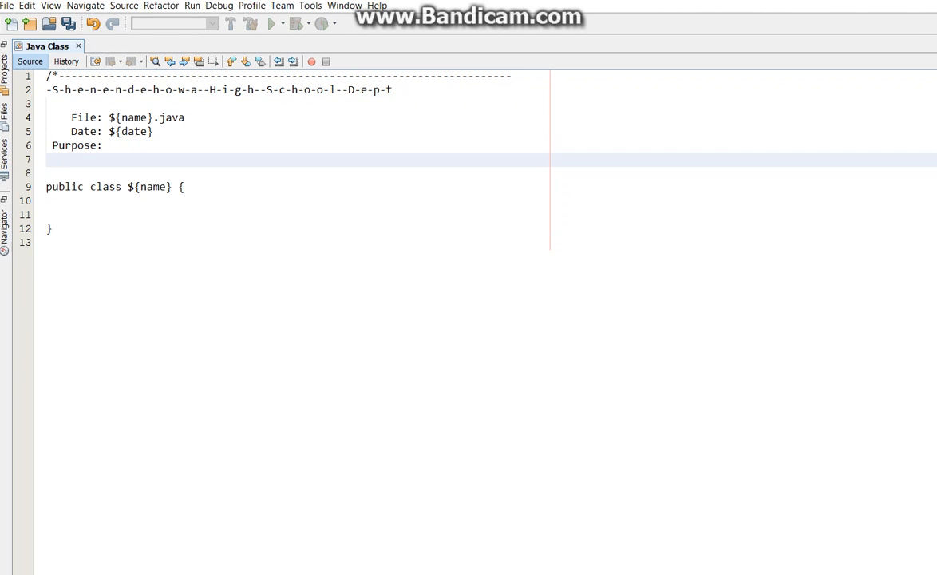
text(Author)
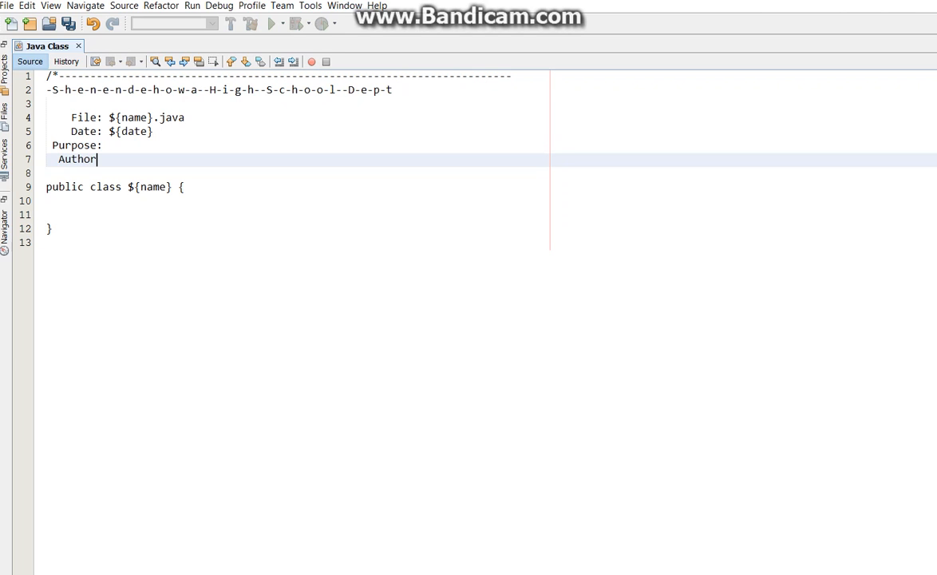
text(:)
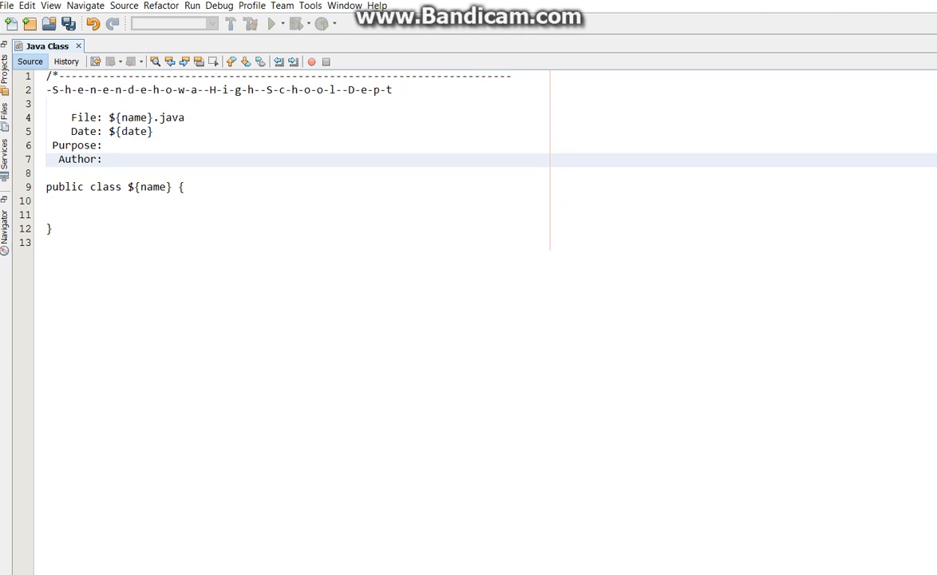
text(mr H)
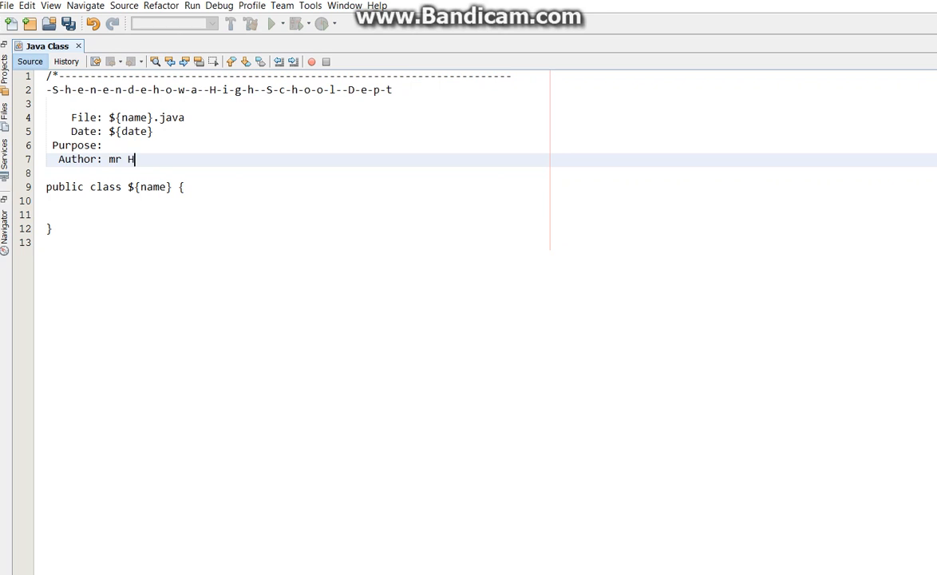
text(anley)
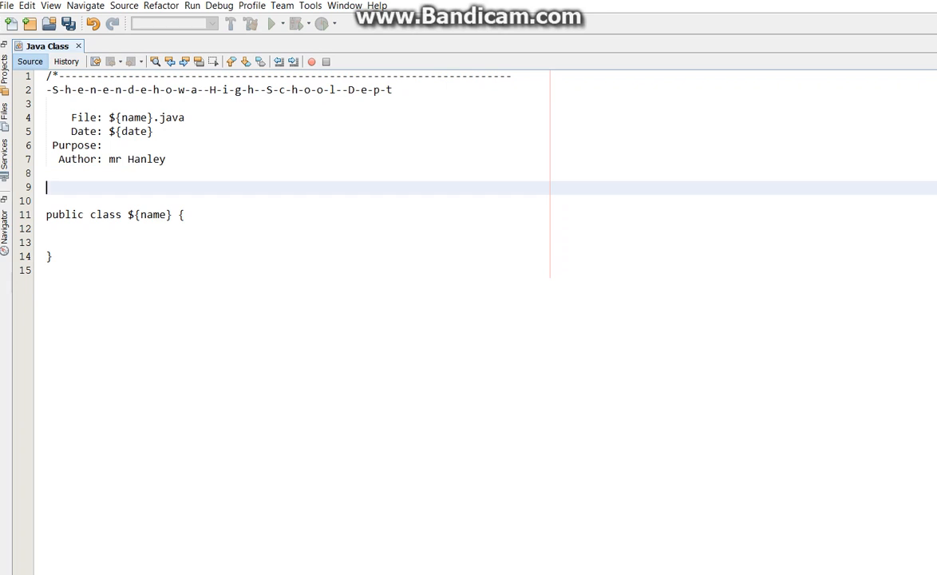
Type a dashed footer with team20.com and hanley.co.nr, ending with '*/'
text(-)
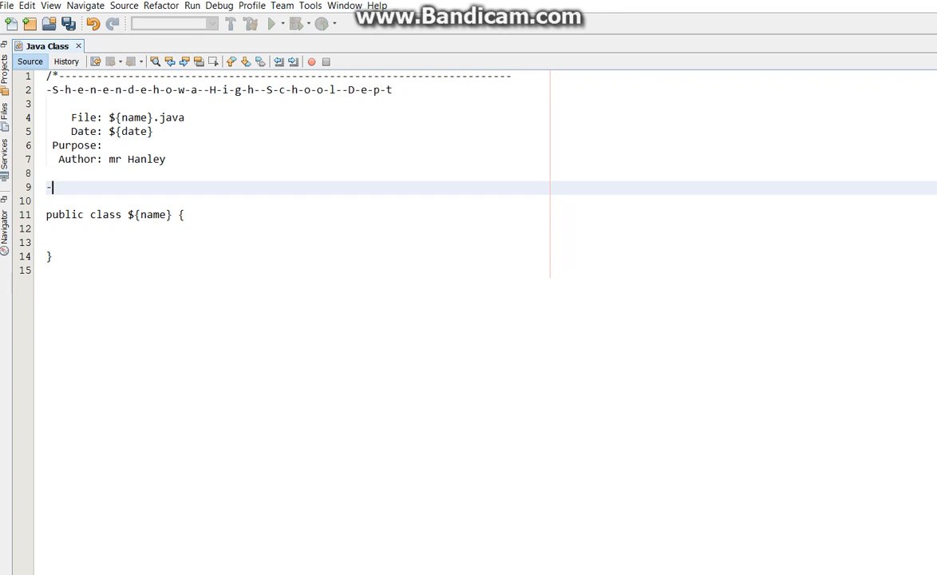
text(-------------t)
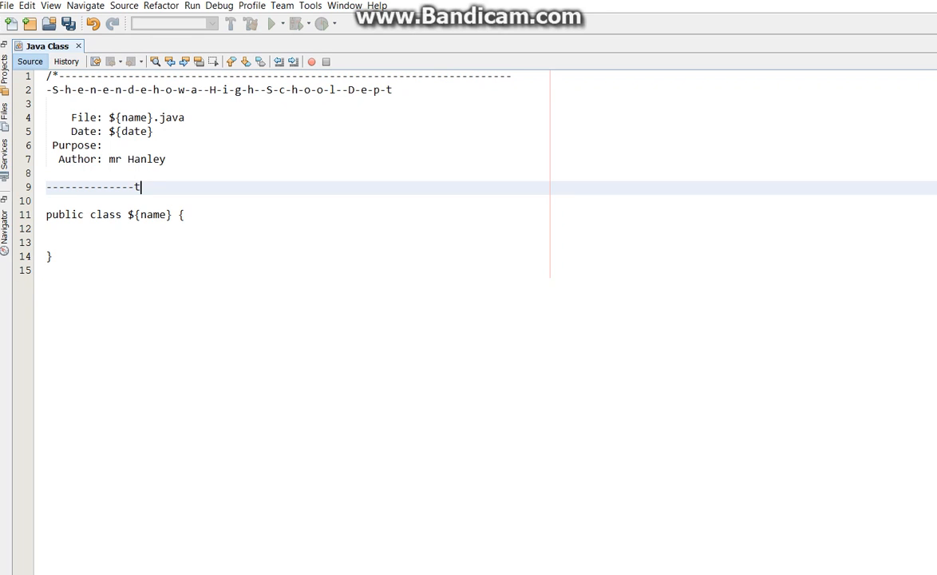
text(eam20.c)
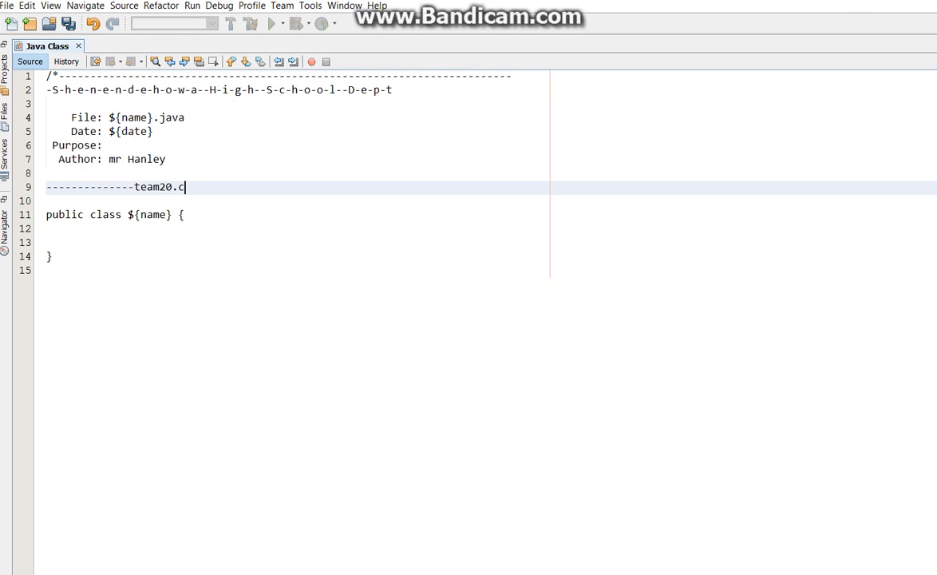
text(om--------------hanel)
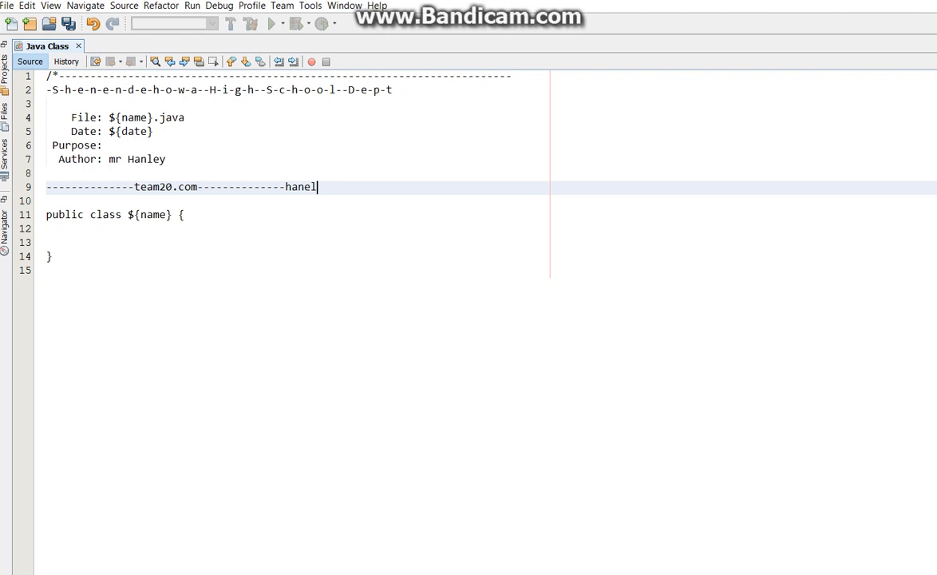
text(ey.)
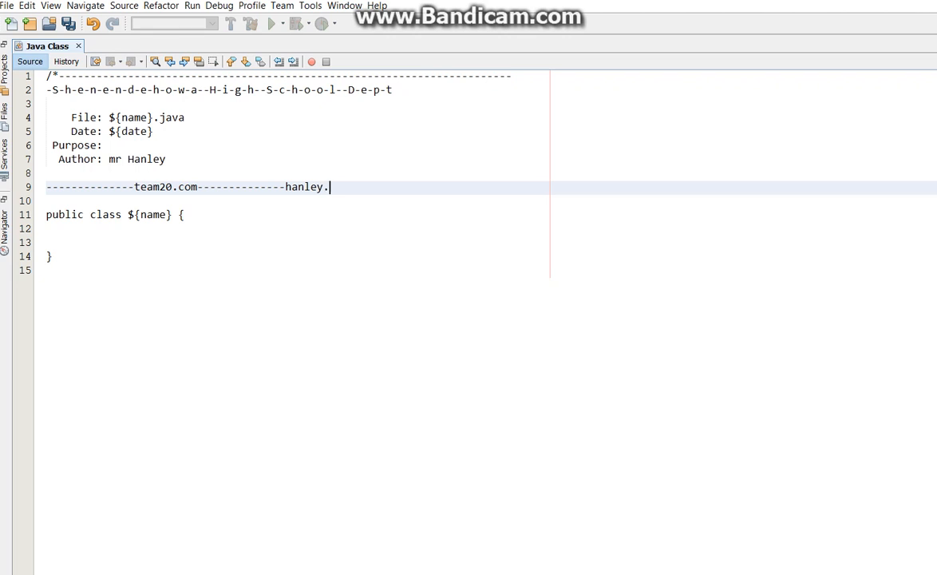
text(co.nr---------------------)
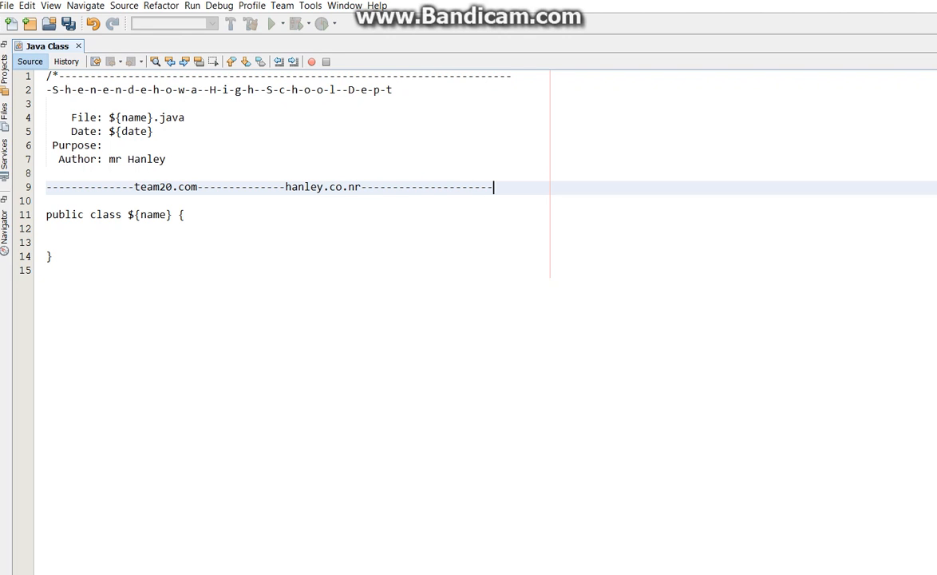
text(*)
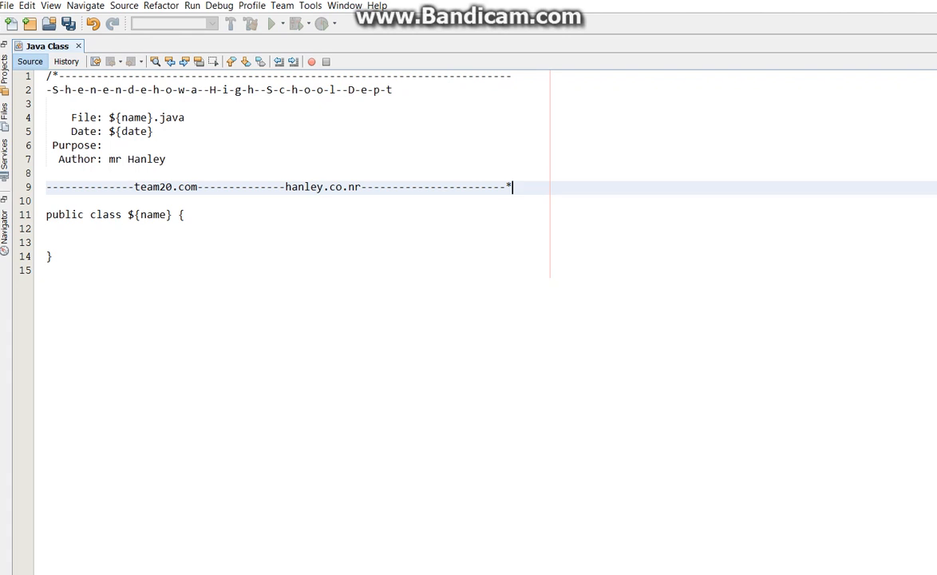
text(/)
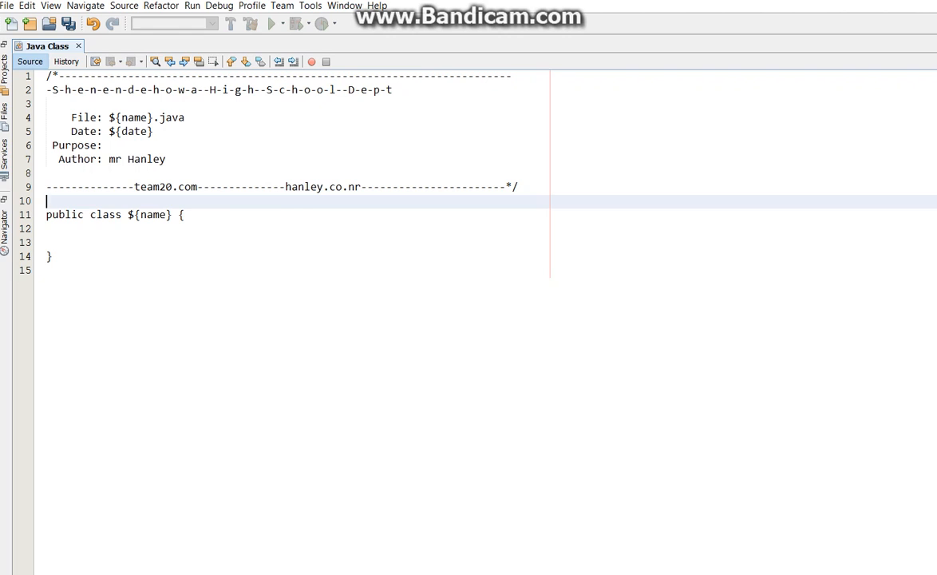
Add the line 'import java.util.Scanner;' to the template
text(imp)
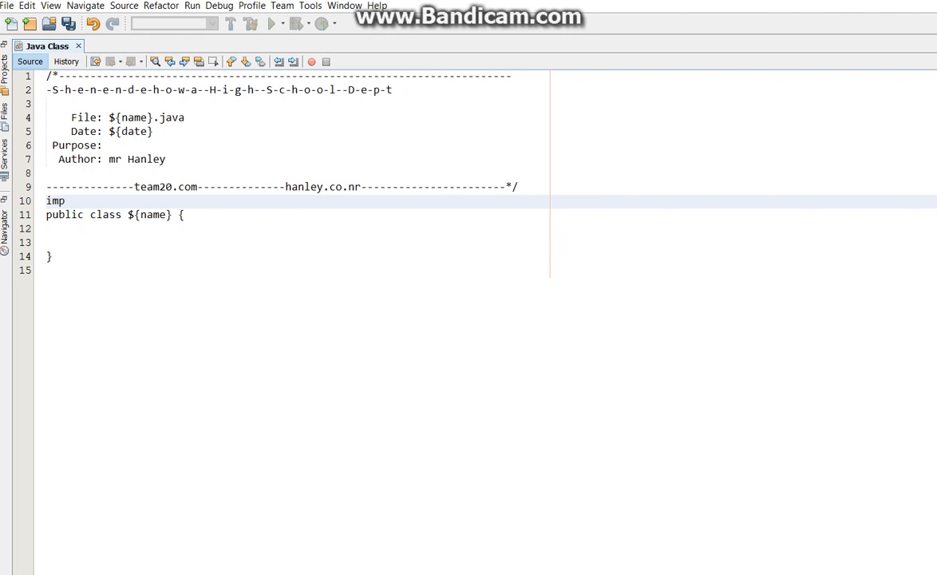
text(ort javat)
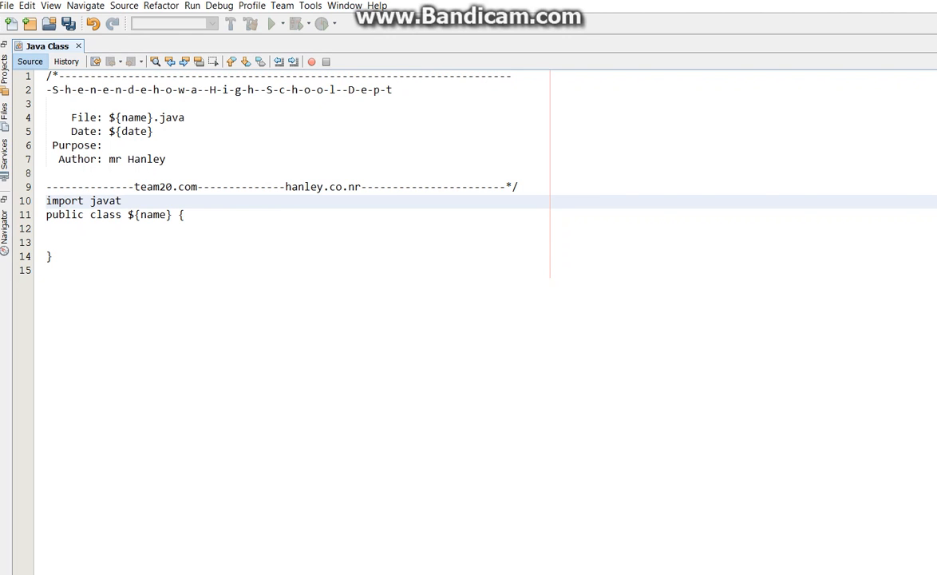
text(.util.)
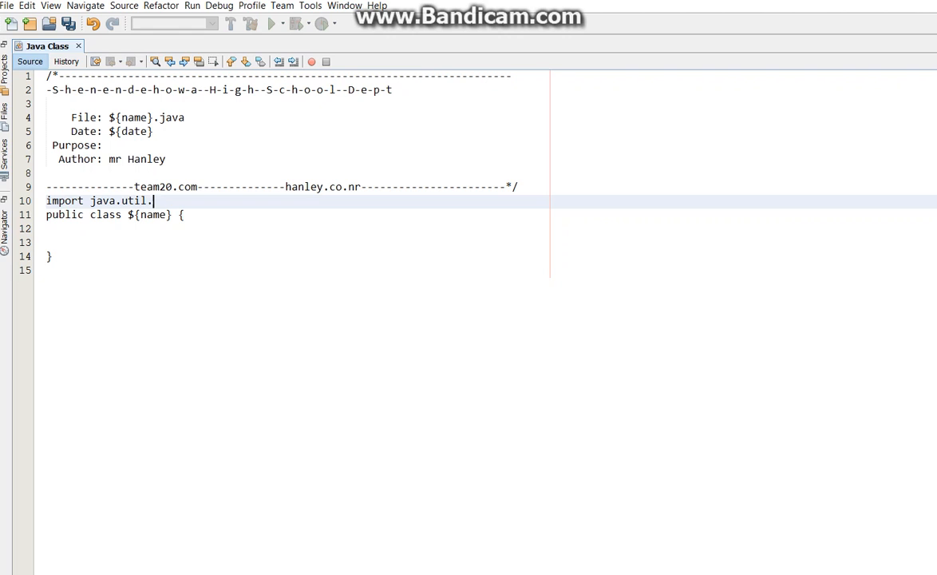
text(Scanner)
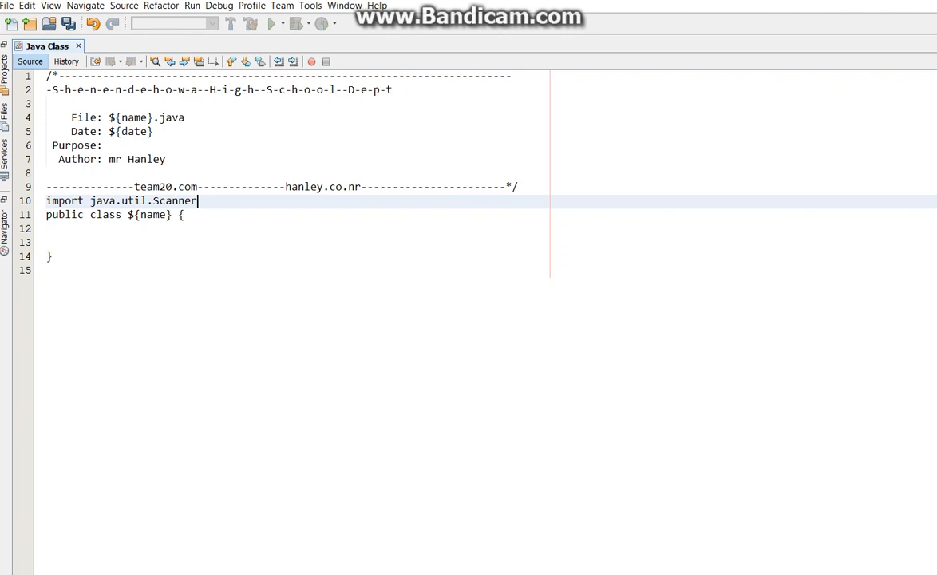
text(;)
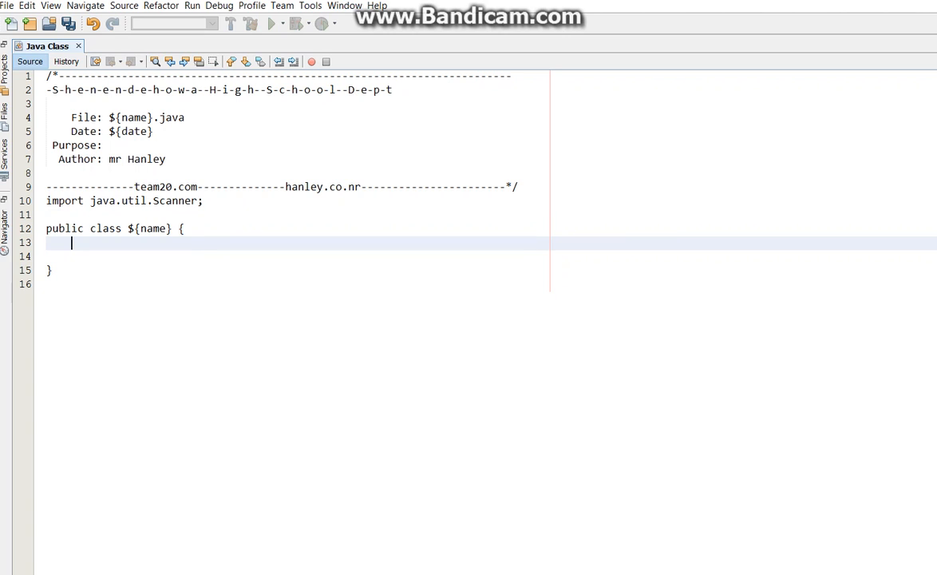
Add an empty 'public static void main(String[] args)' method inside the class
text(puboic)
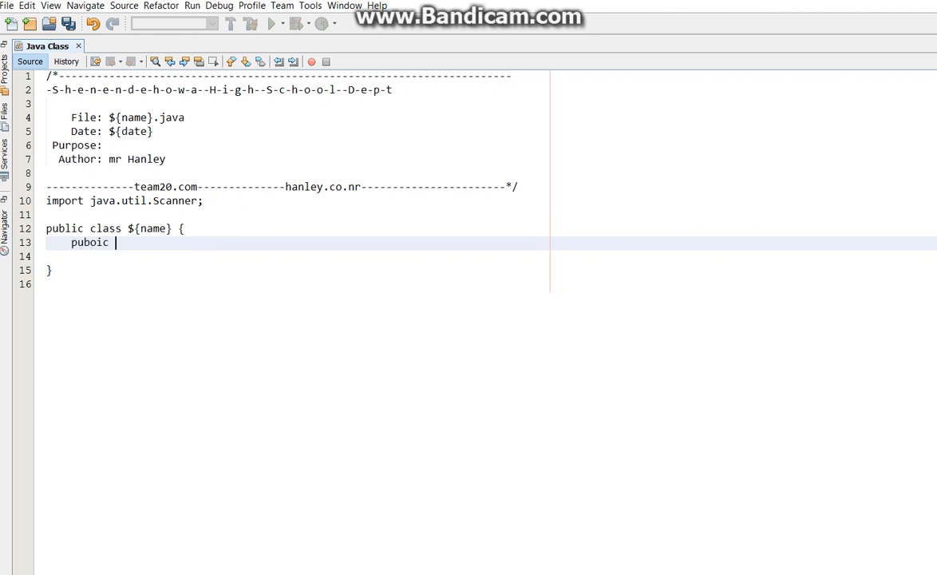
text(public s)
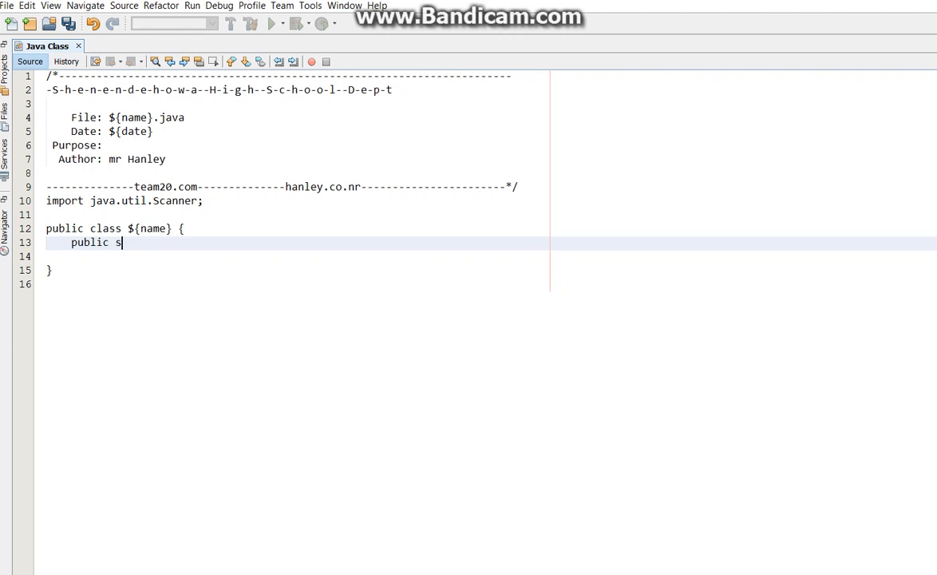
text(tatic void m)
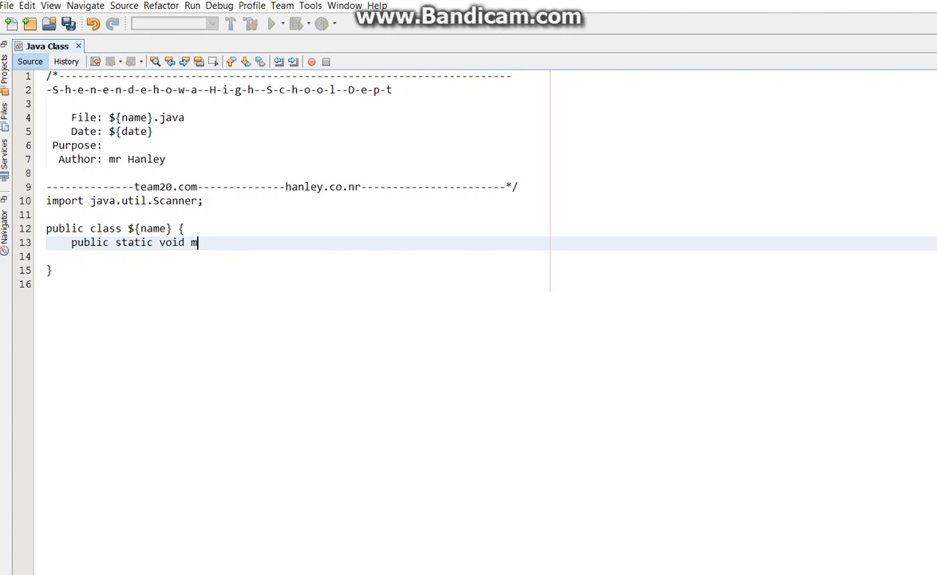
text(ain(String[] ar)
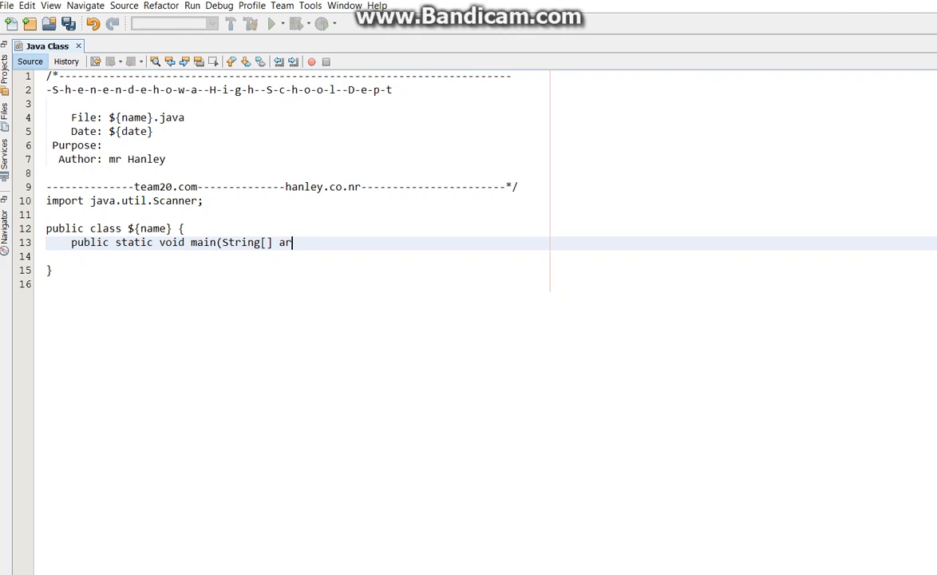
text(gs) {)
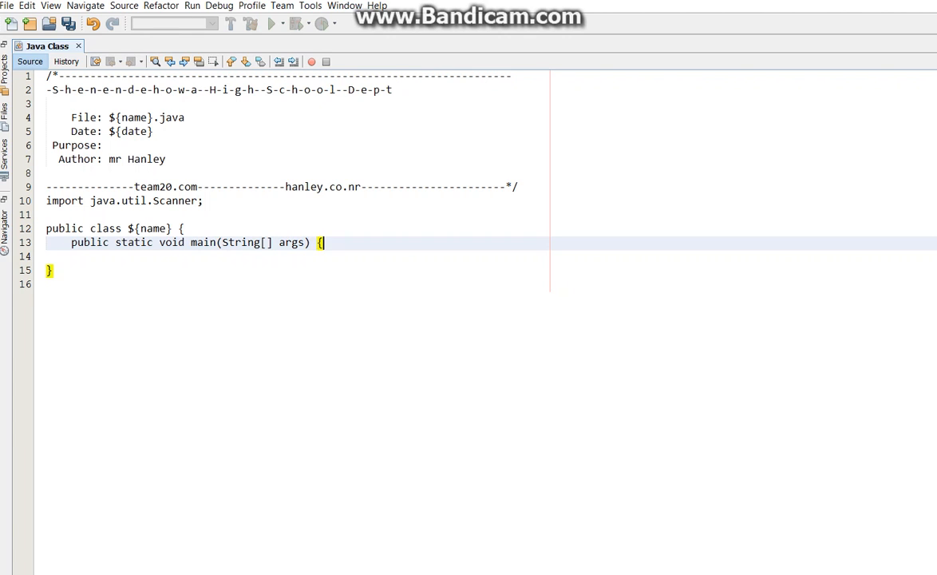
key(enter)
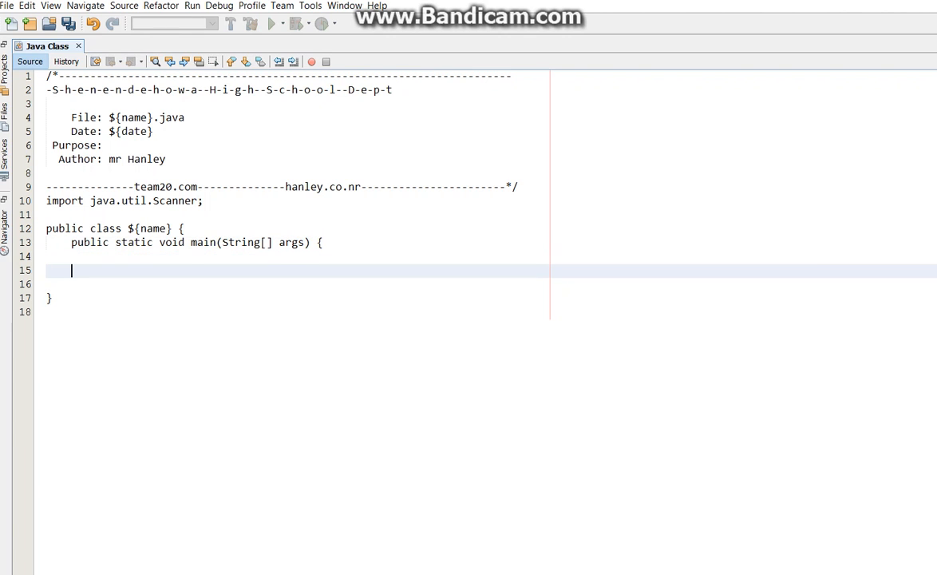
text(})
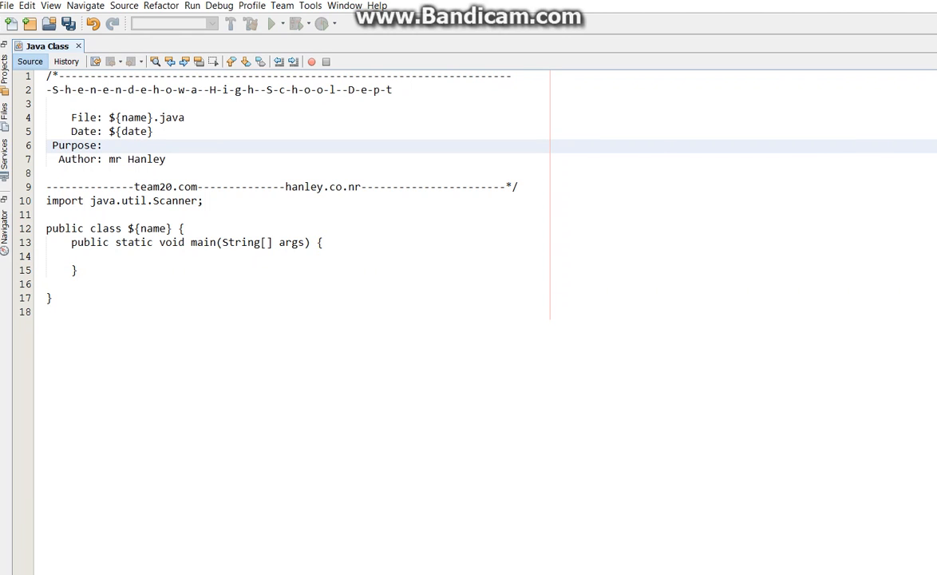
click(108, 145)
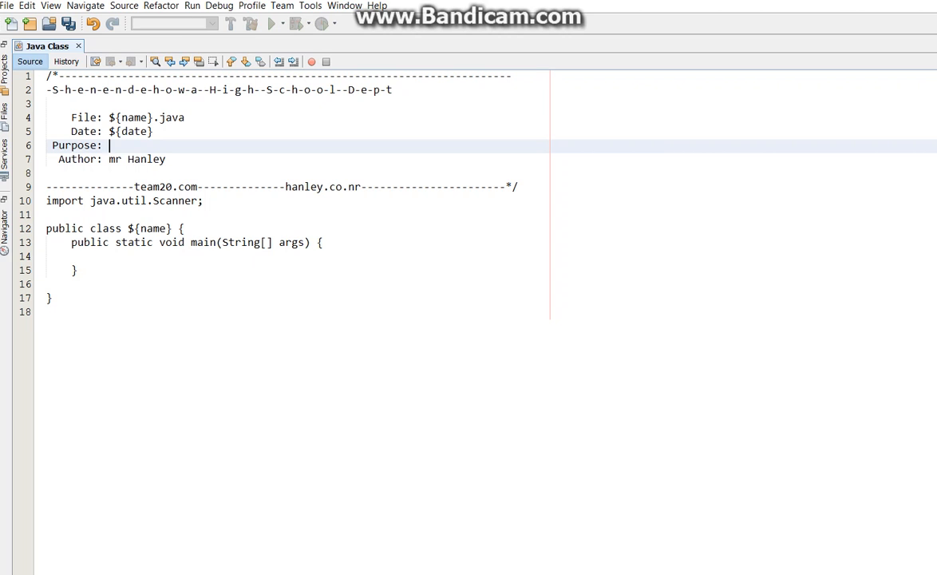
click(7, 6)
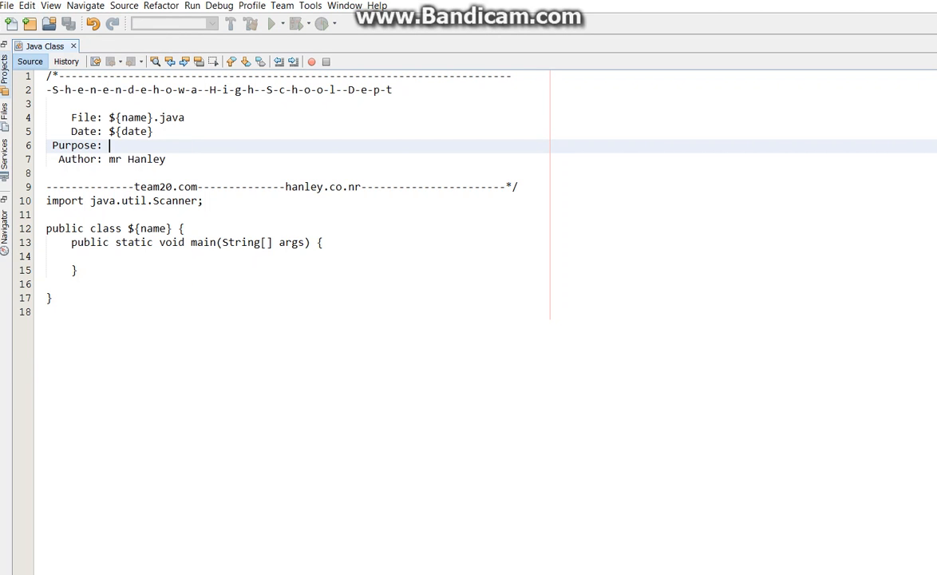
click(8, 5)
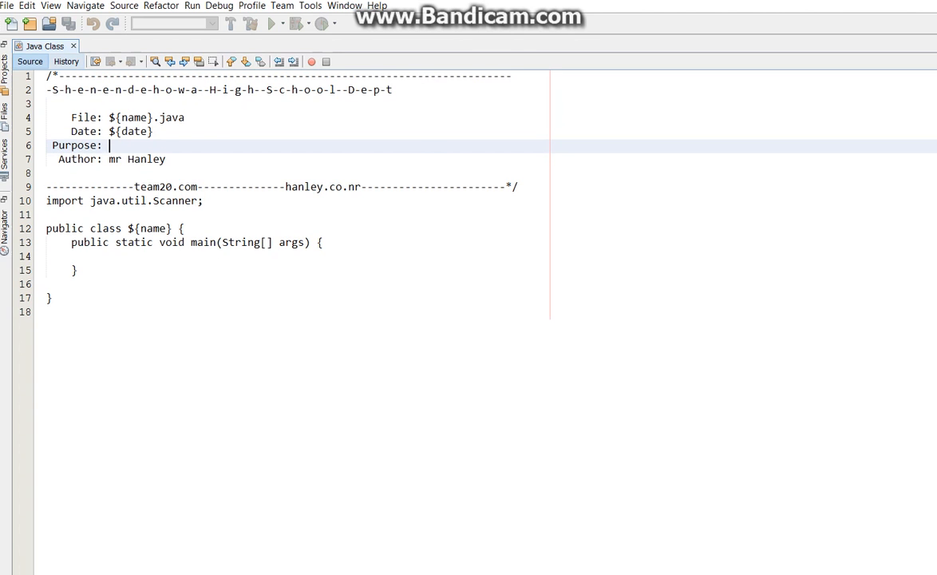
click(310, 6)
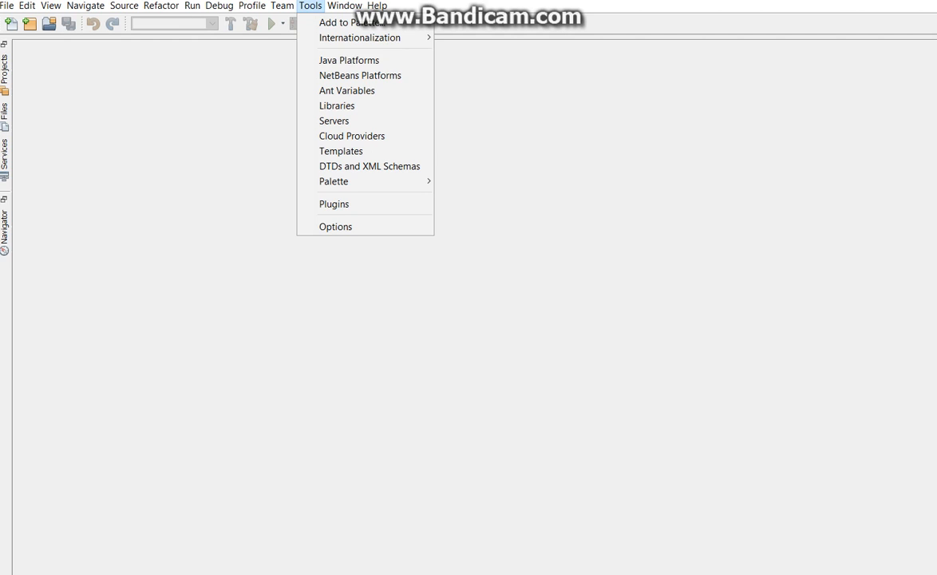
mouse_move(335, 226)
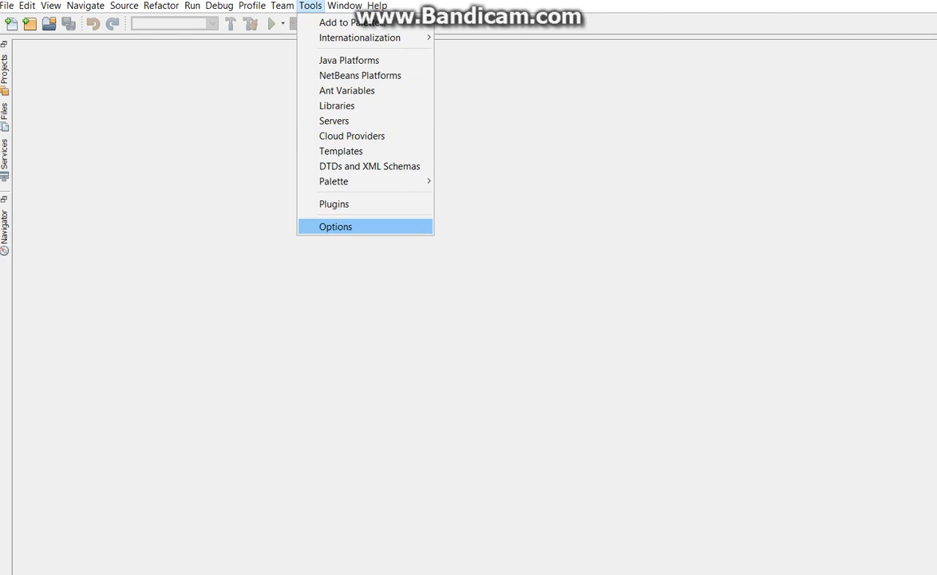
Open the Options window to reach the settings export choices
click(336, 226)
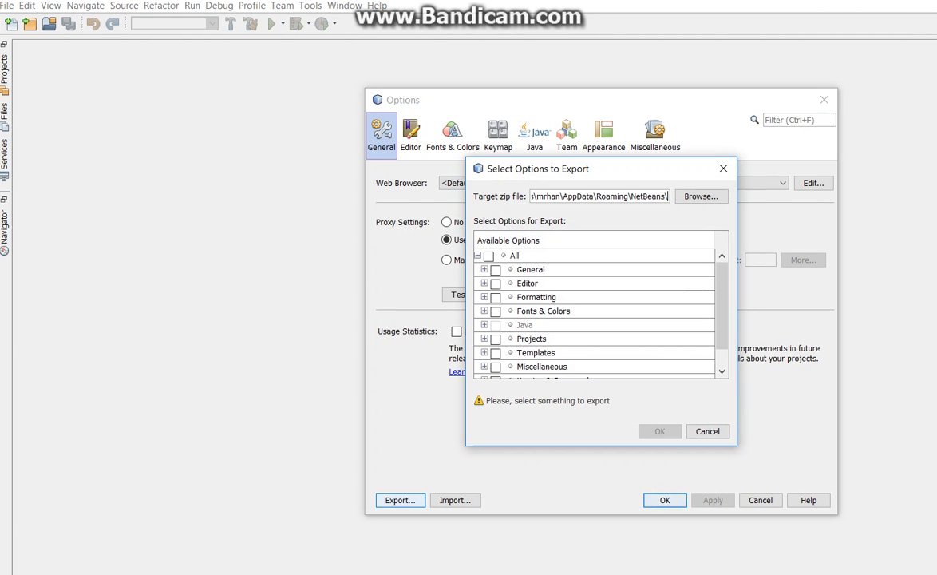
Export only the Templates settings, leaving Editor unticked, and confirm with OK
click(495, 351)
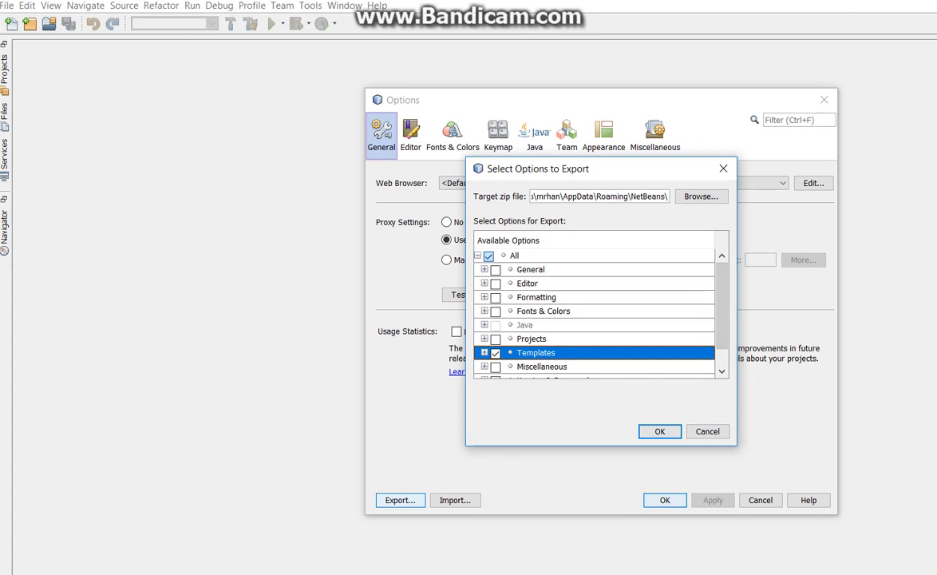
click(484, 283)
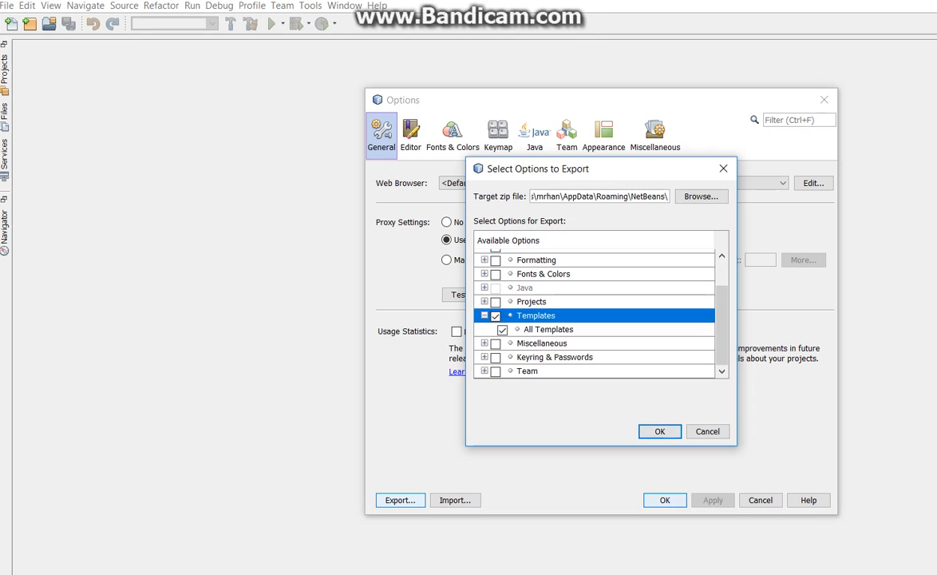
click(484, 328)
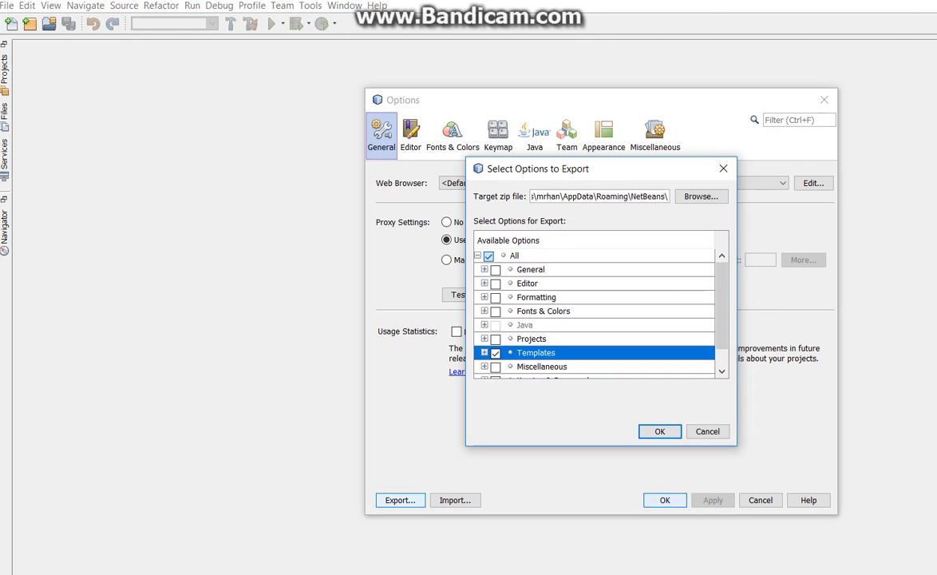
click(484, 283)
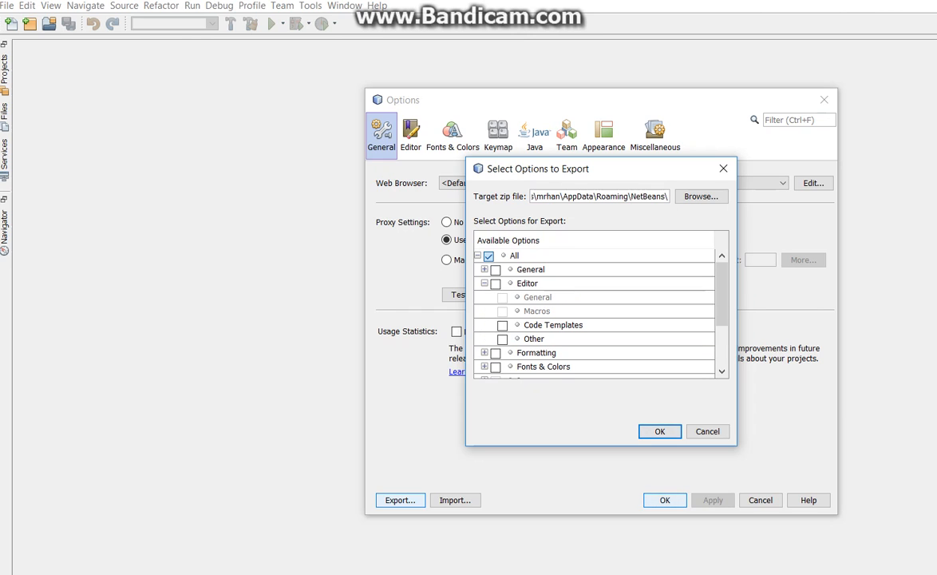
click(503, 325)
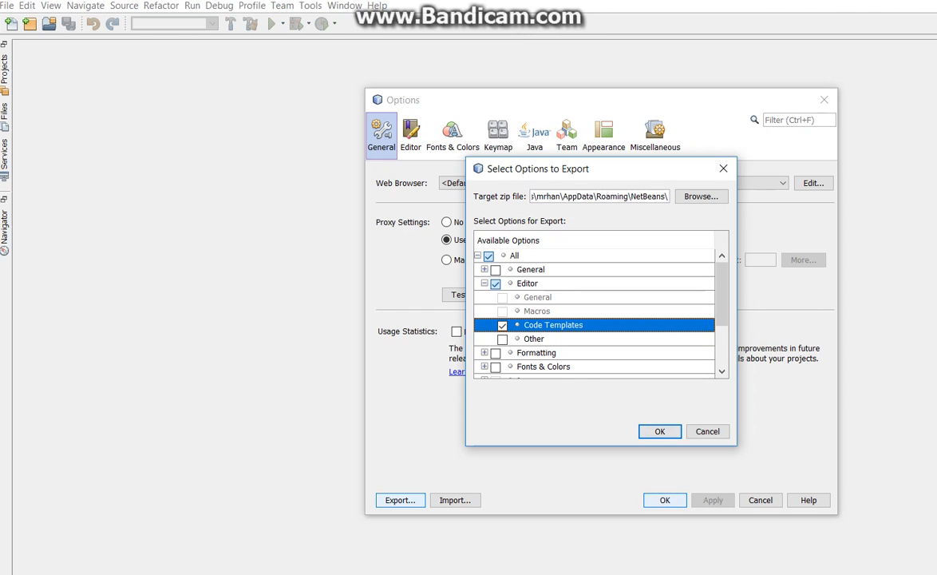
click(495, 283)
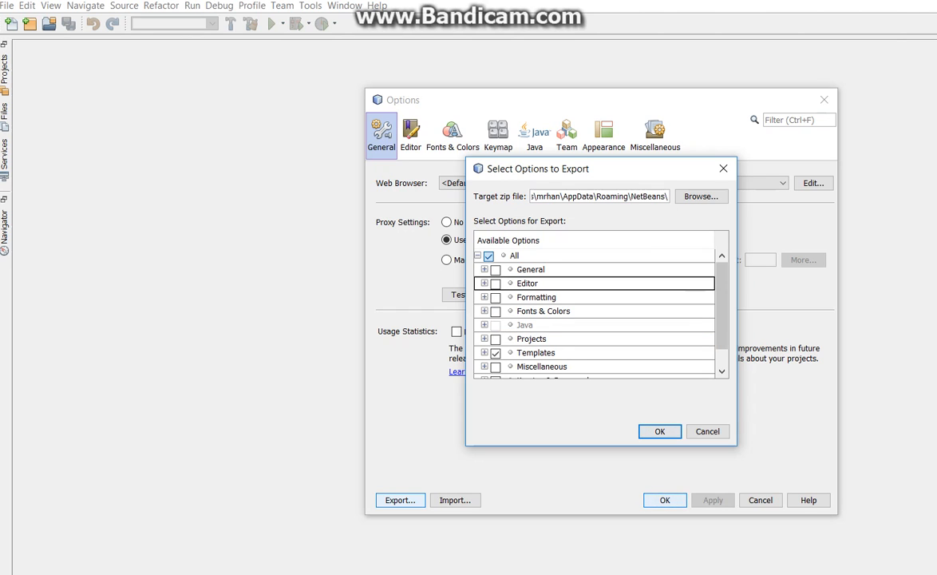
scroll(down, 3)
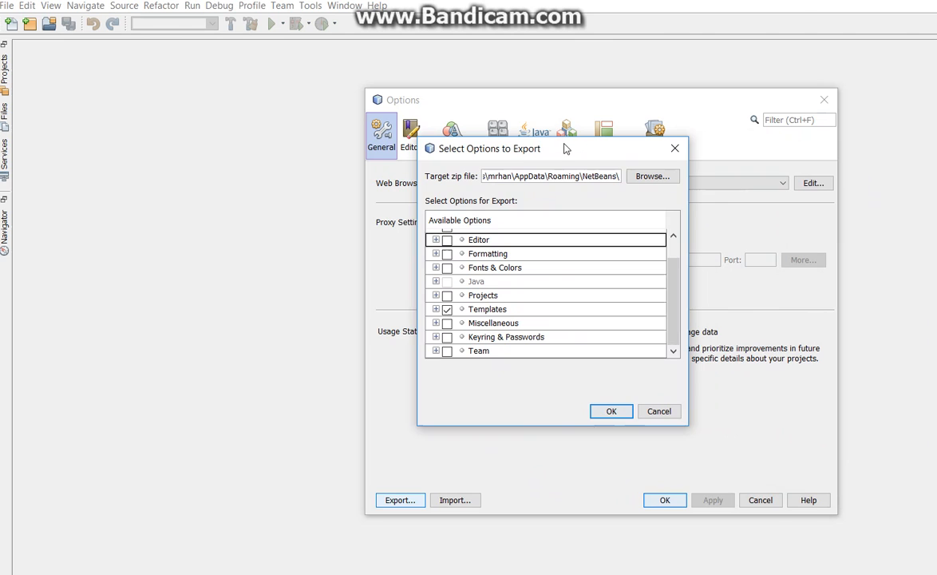
click(658, 410)
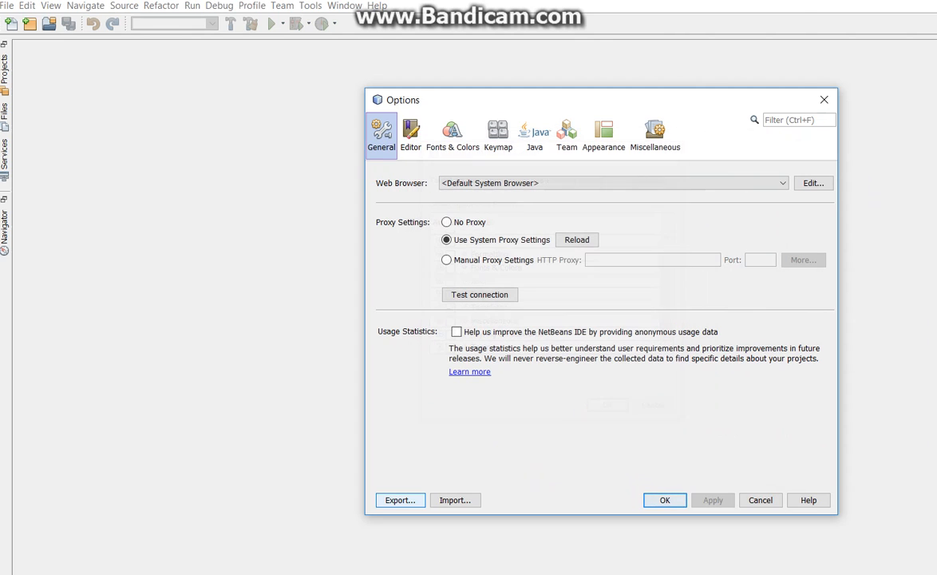